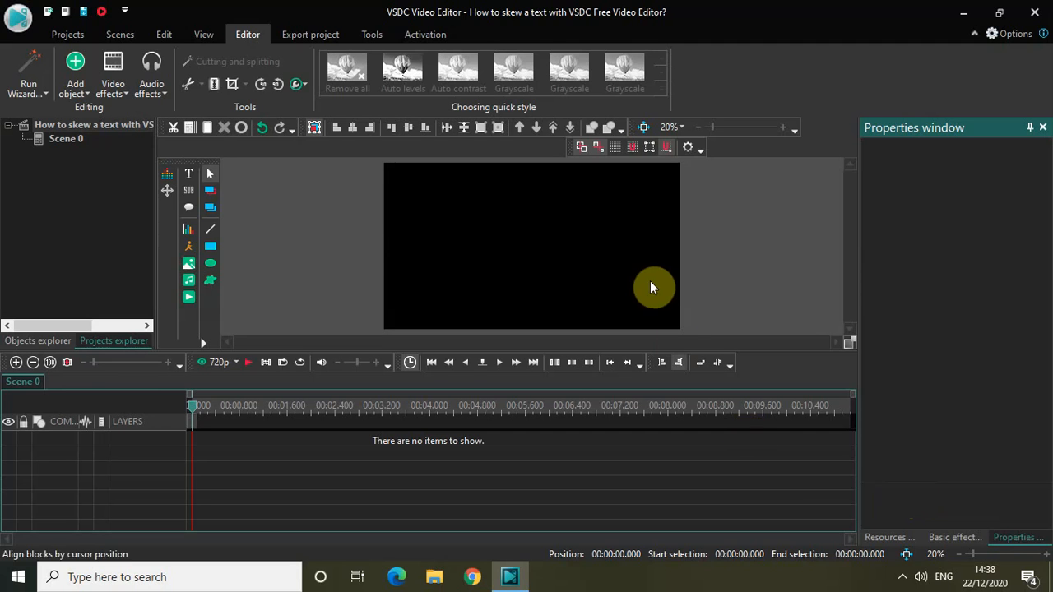
mouse_move(222, 189)
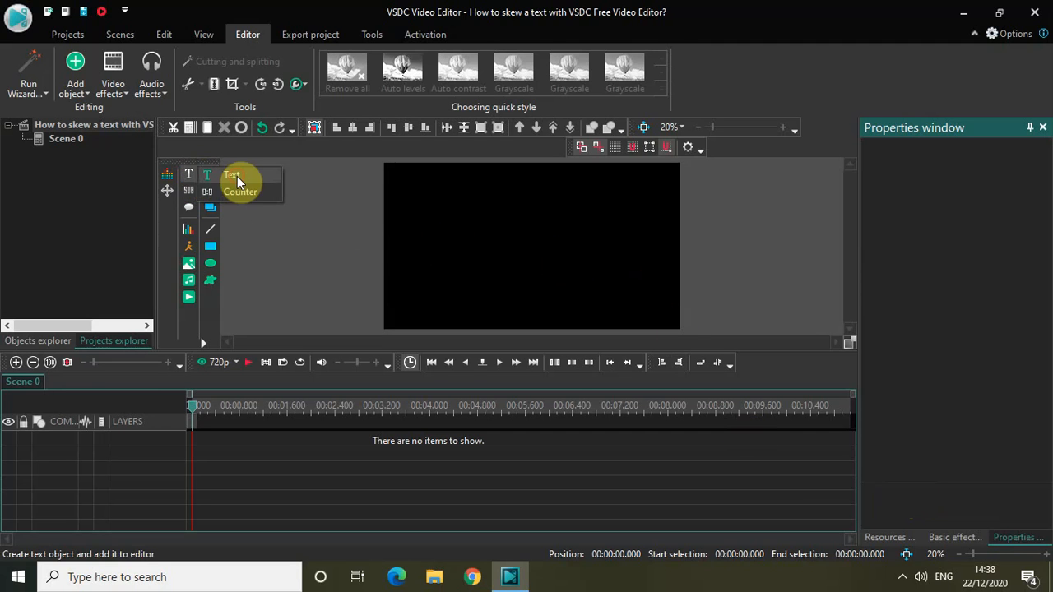
Step: Add an empty text object on a new layer with the Text tool
click(189, 175)
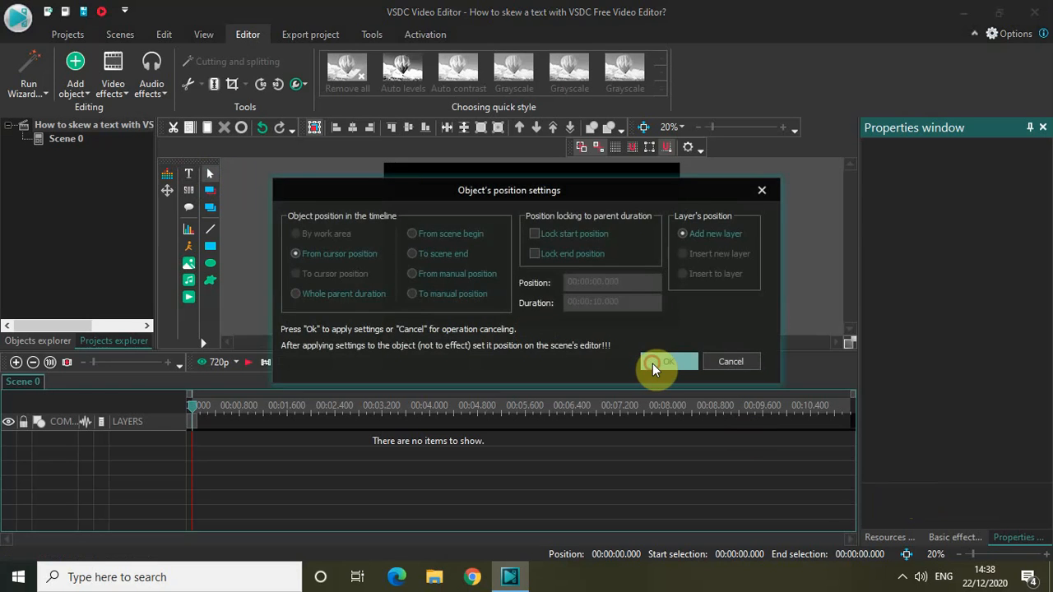
click(664, 361)
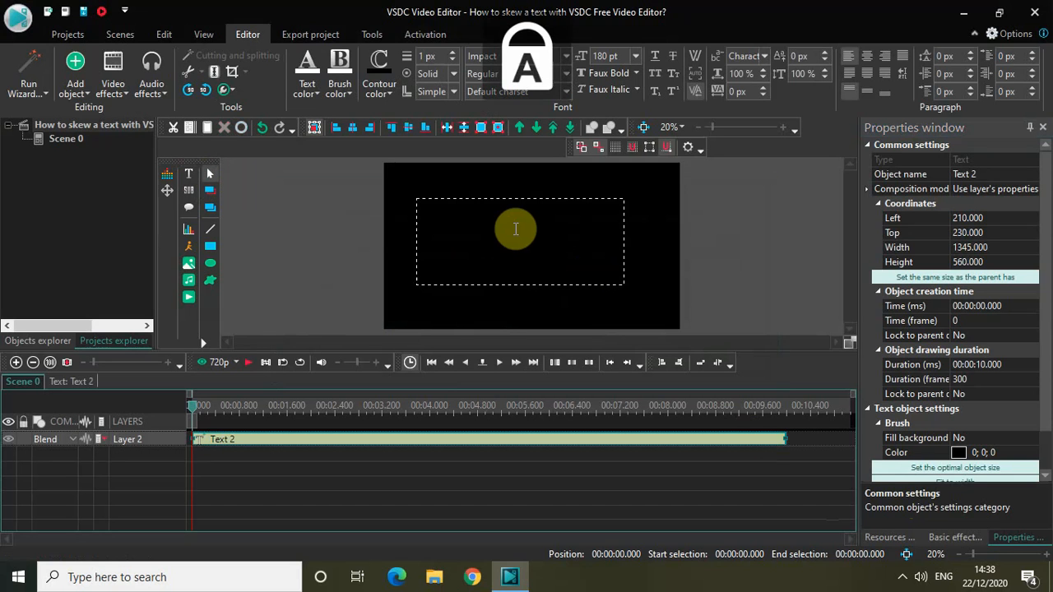
Step: Type NEXTGENBLOGGER and size the text object to the full 1920×1080 scene
text(NEXTGE)
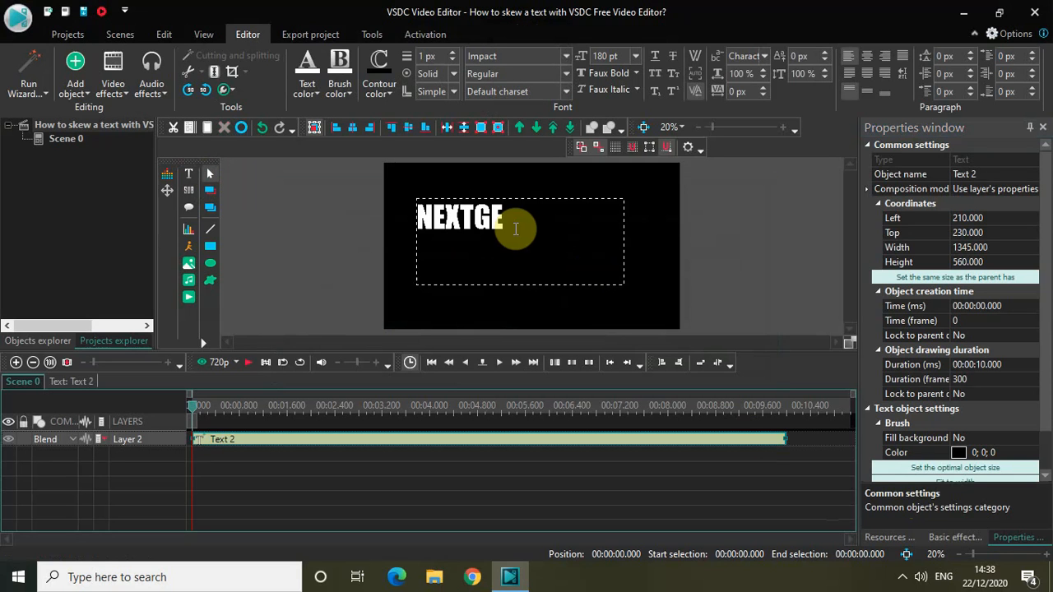
text(NBLOGGE)
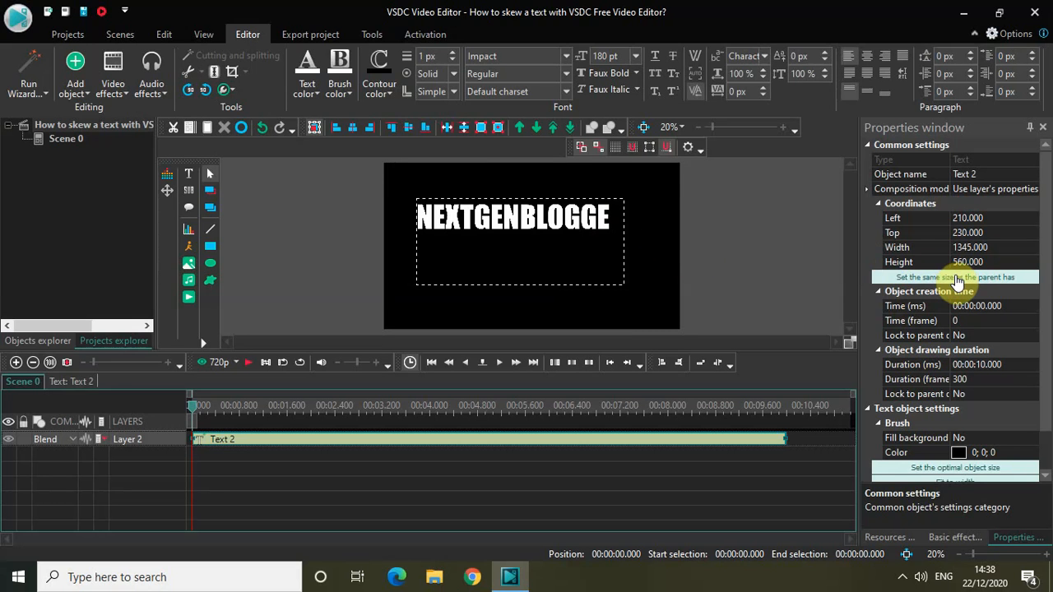
click(956, 276)
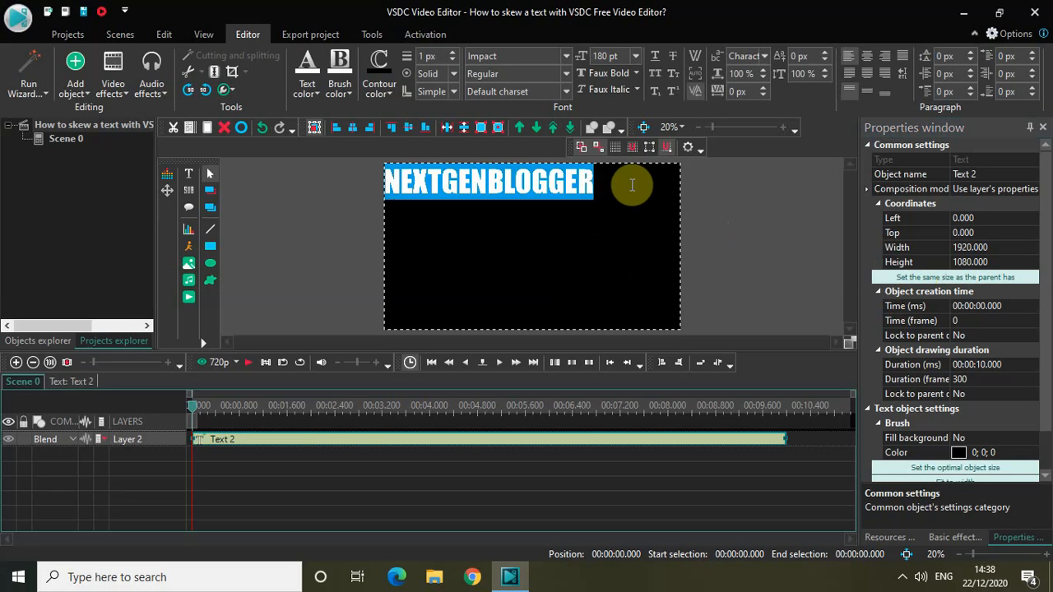
click(859, 72)
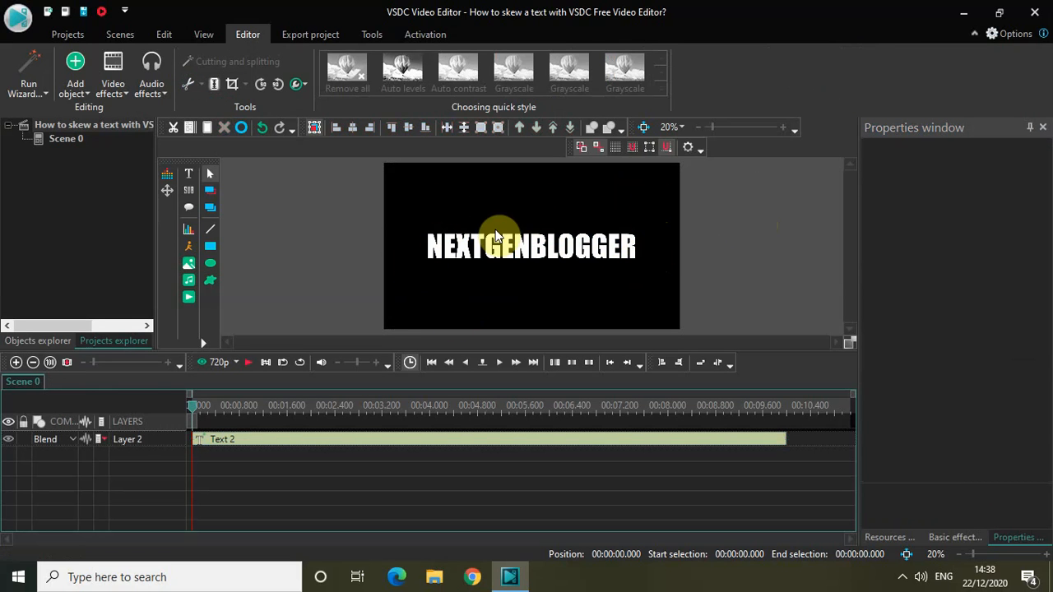
mouse_move(426, 449)
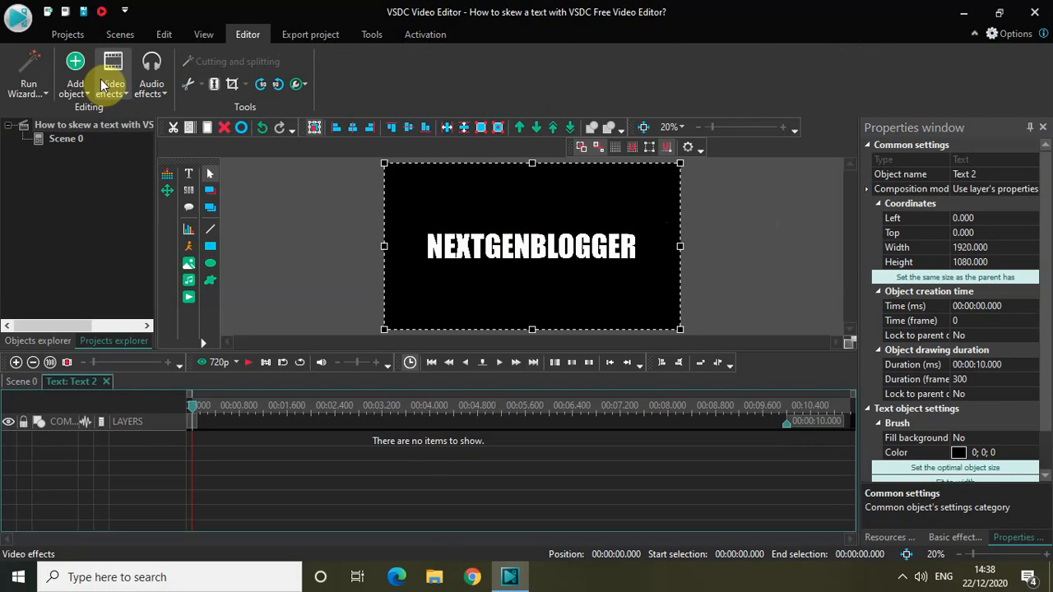
Step: Apply a Transparency Border effect to the text for its whole duration
click(113, 70)
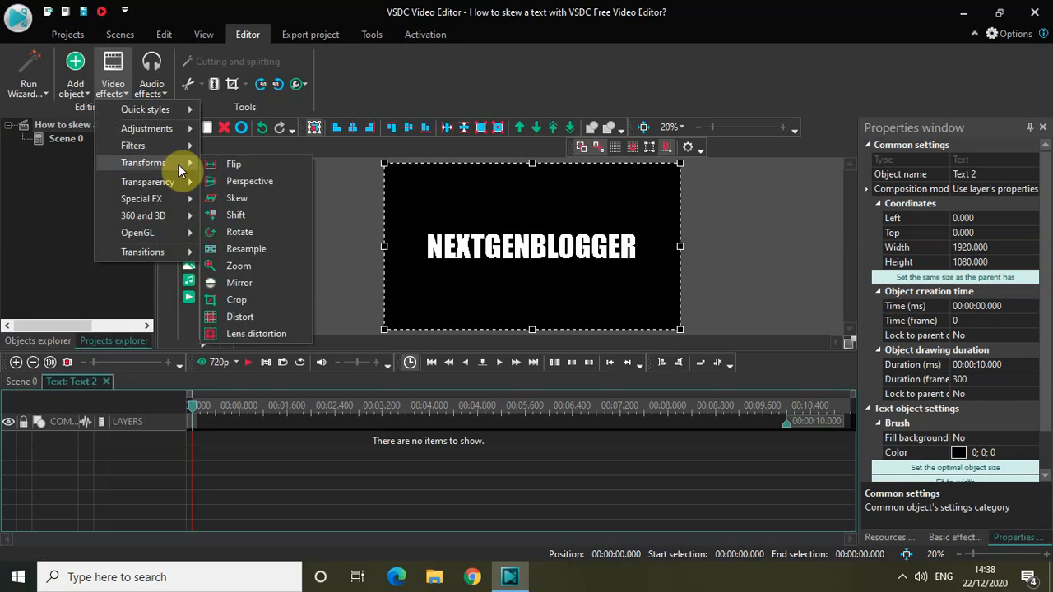
mouse_move(249, 181)
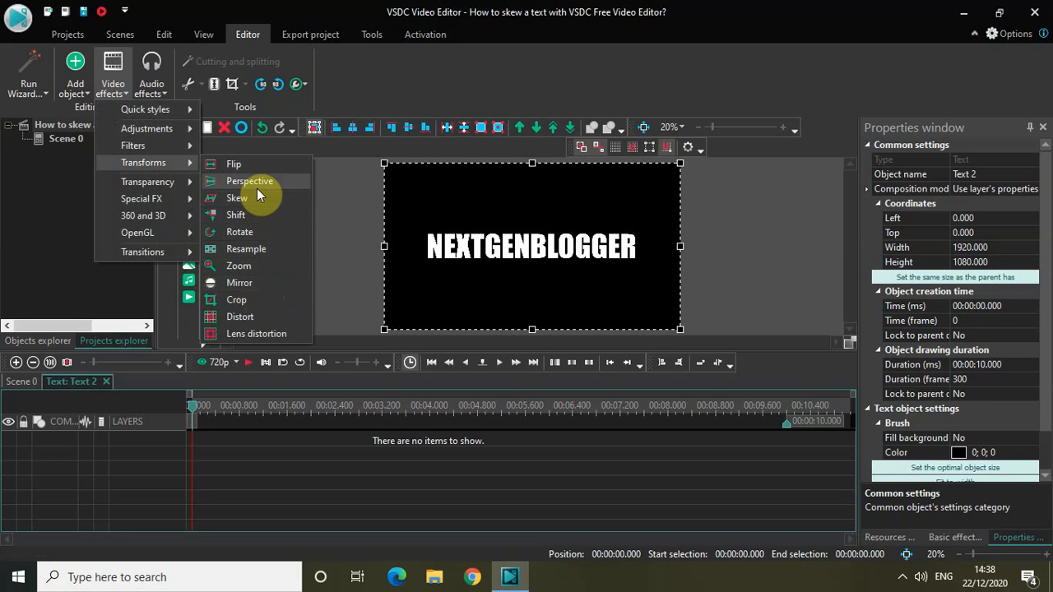
mouse_move(161, 181)
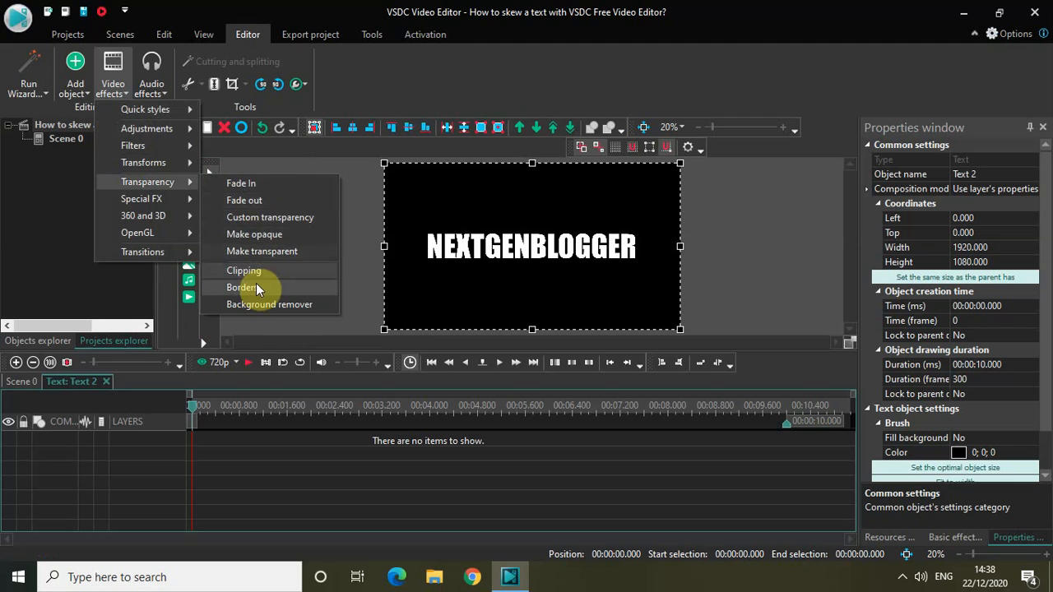
click(243, 286)
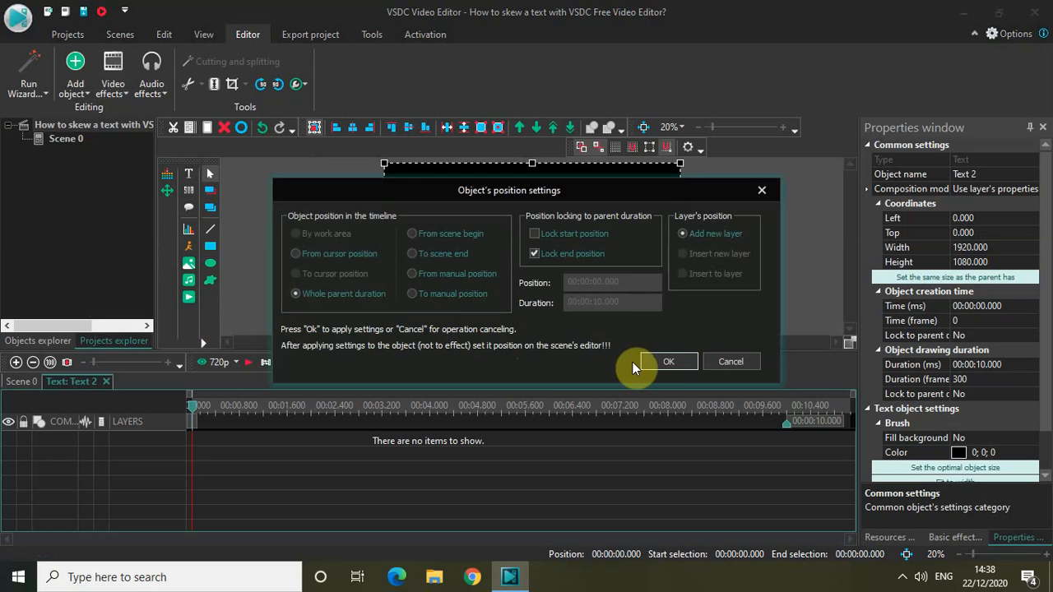
click(669, 361)
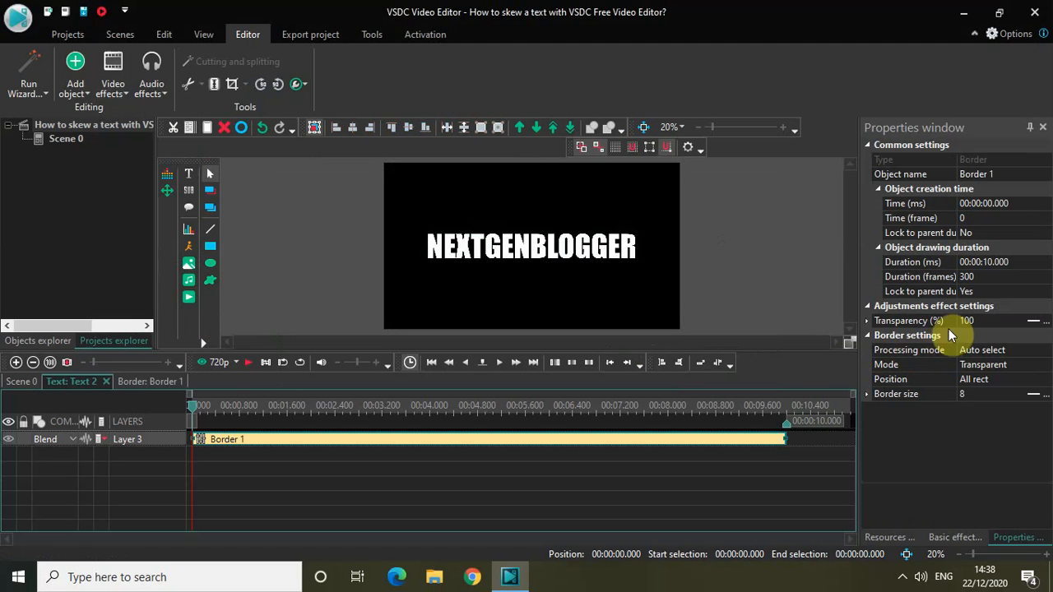
mouse_move(956, 255)
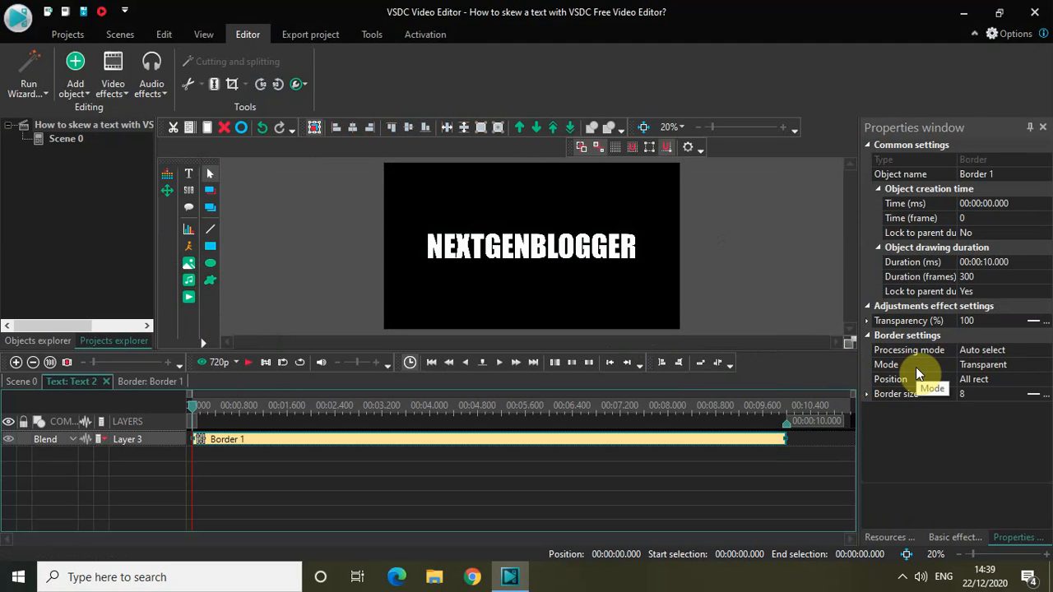
mouse_move(1032, 366)
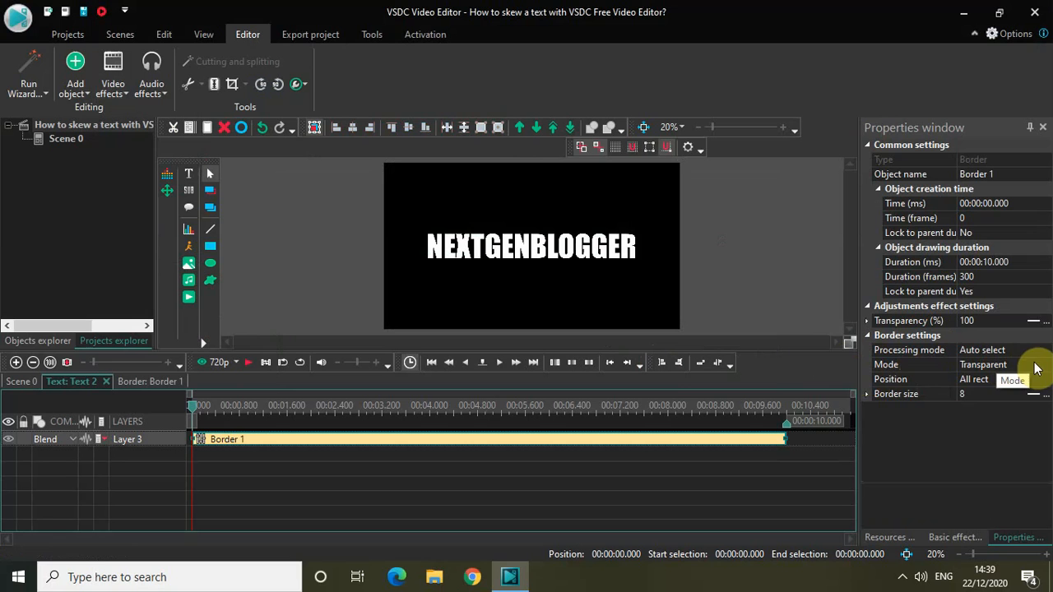
Step: Set Border 1's mode to Solid
click(1043, 365)
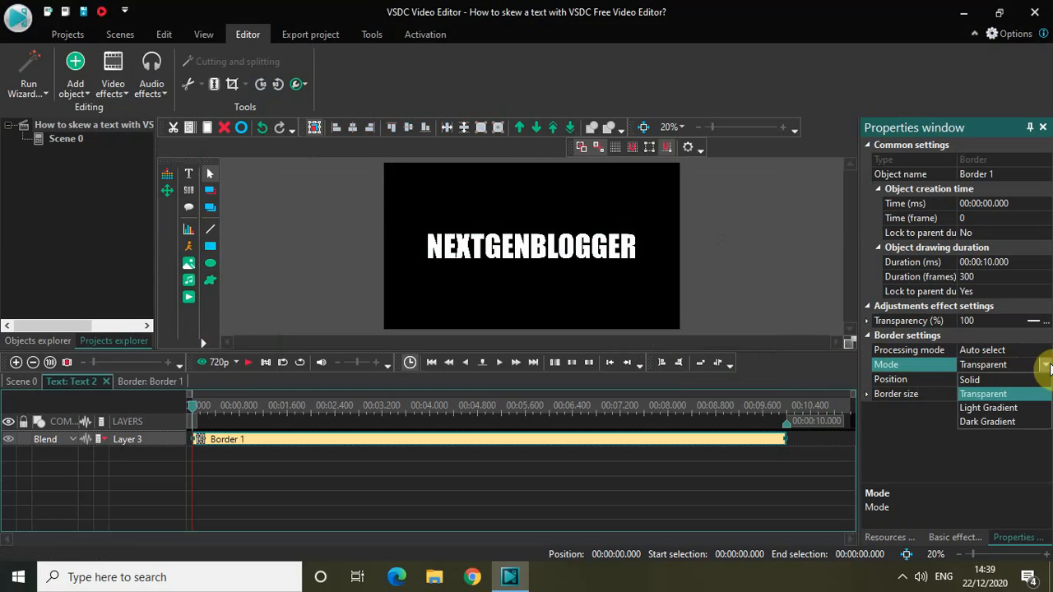
click(972, 380)
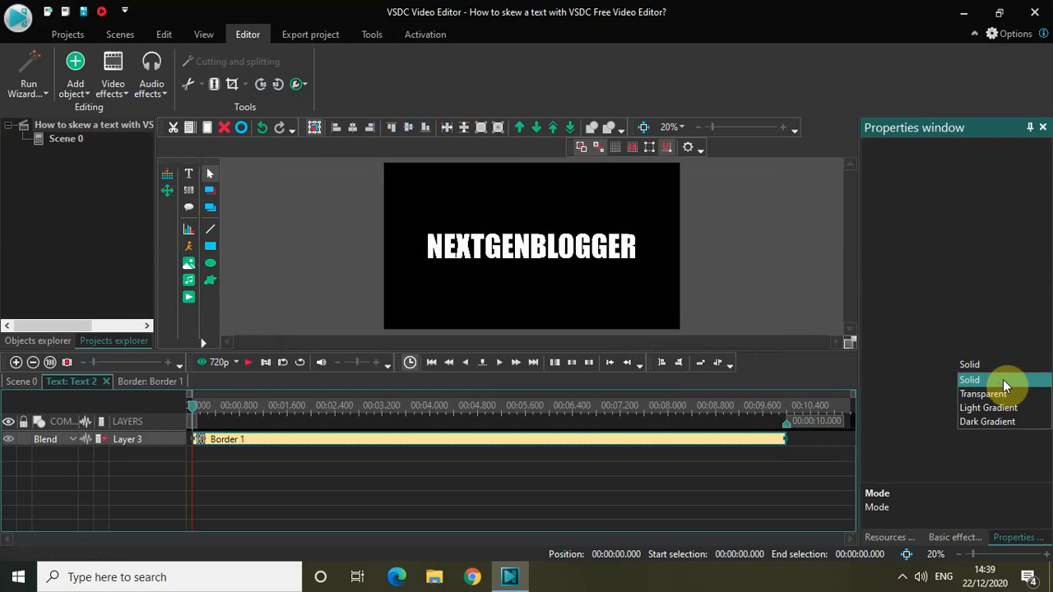
click(970, 379)
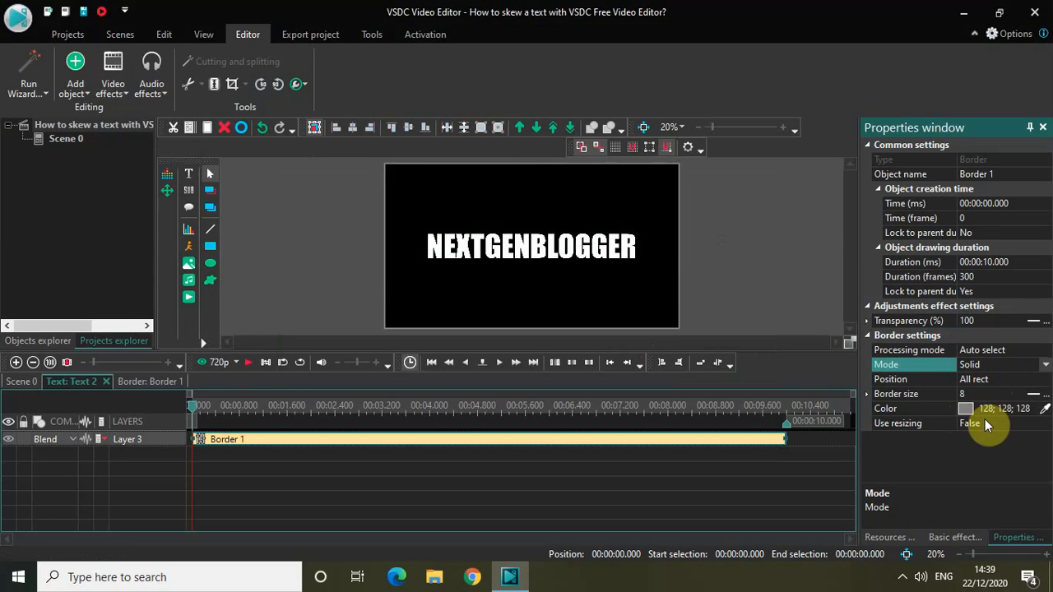
mouse_move(979, 397)
text(20)
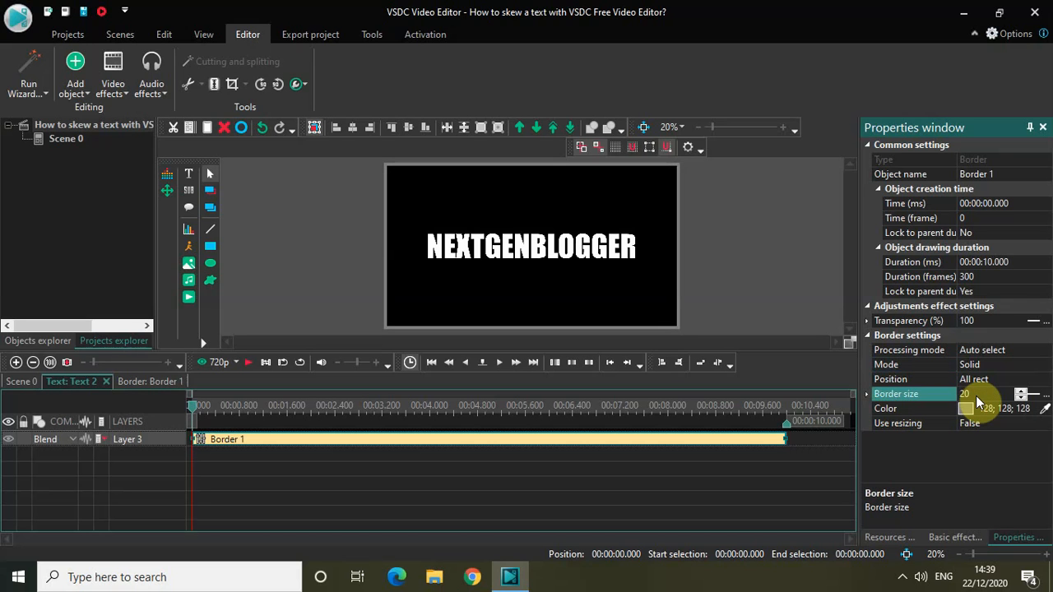
mouse_move(1032, 415)
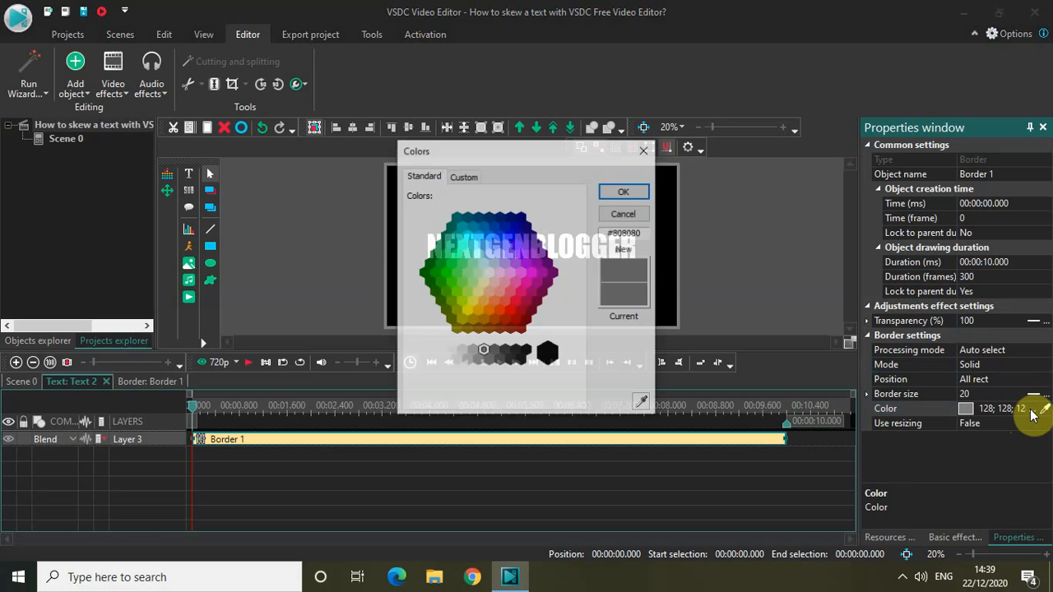
Step: Choose white as the border colour
click(437, 354)
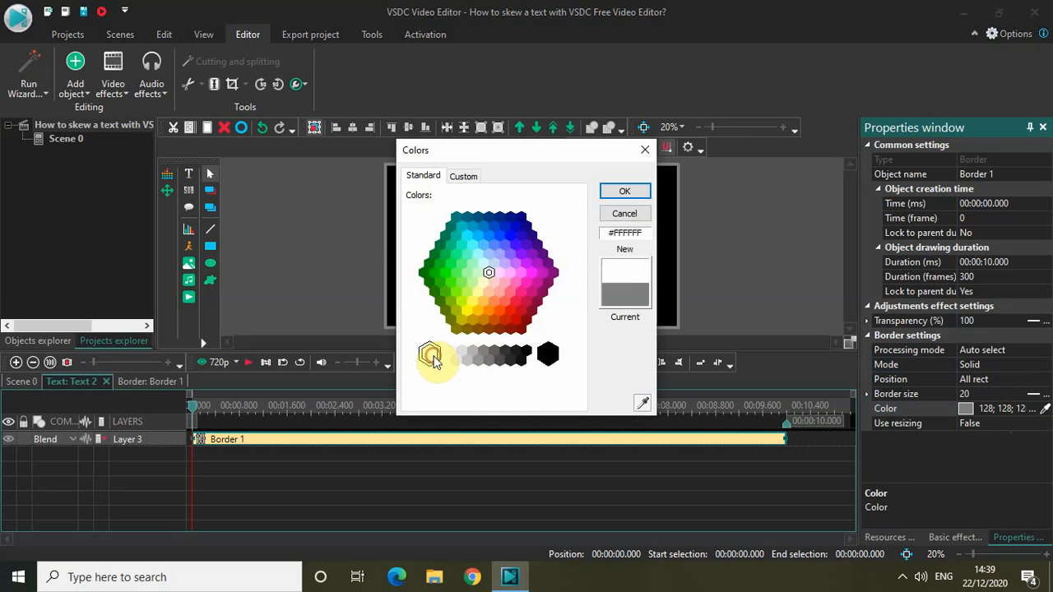
click(624, 191)
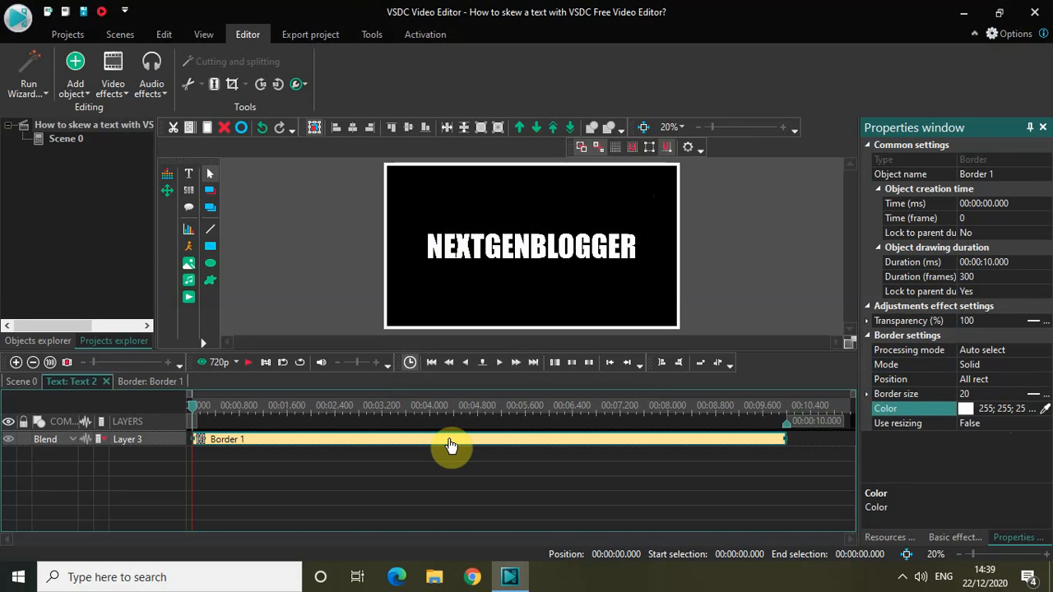
mouse_move(451, 445)
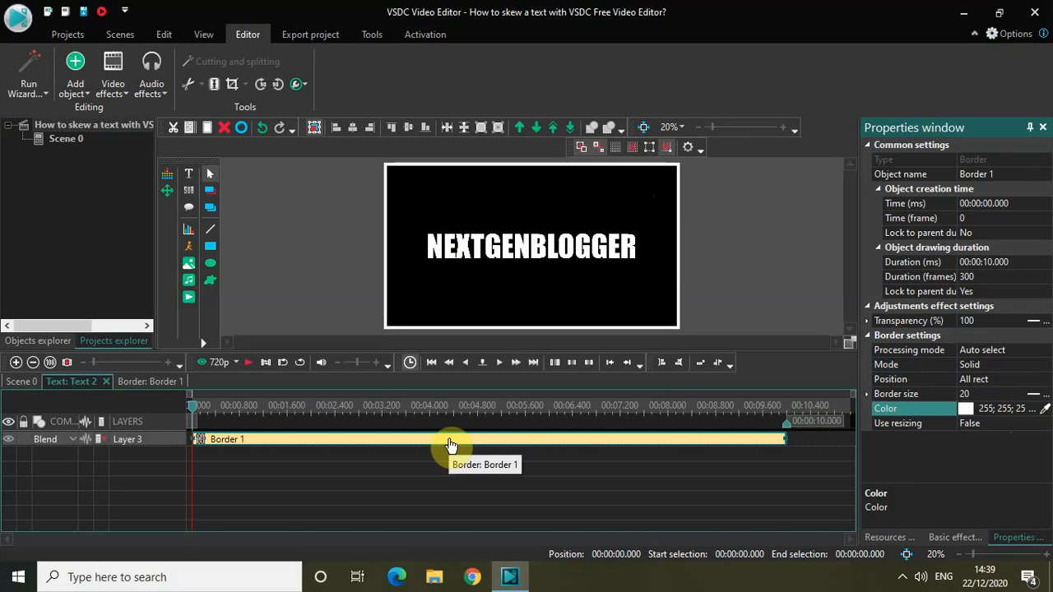
mouse_move(576, 220)
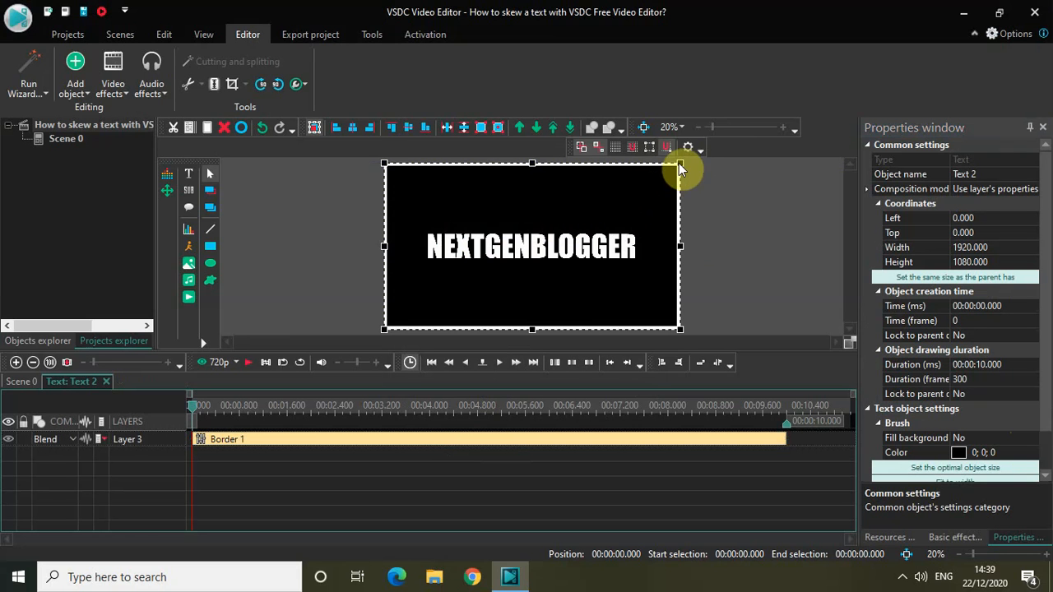
Step: Shrink the bordered text box from its corner and move it to the scene centre
drag(679, 163, 675, 209)
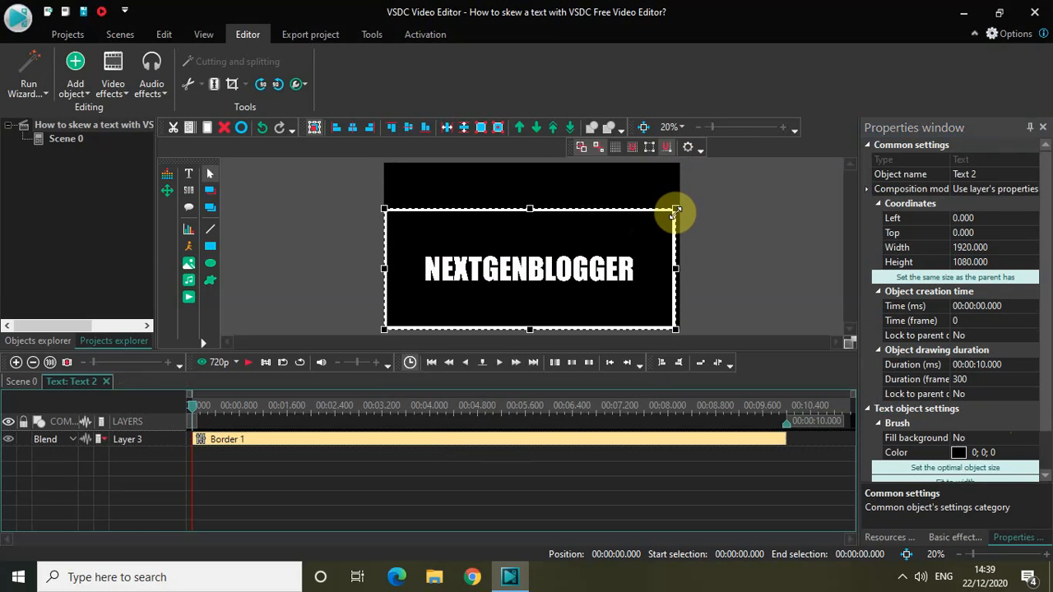
drag(675, 210, 662, 256)
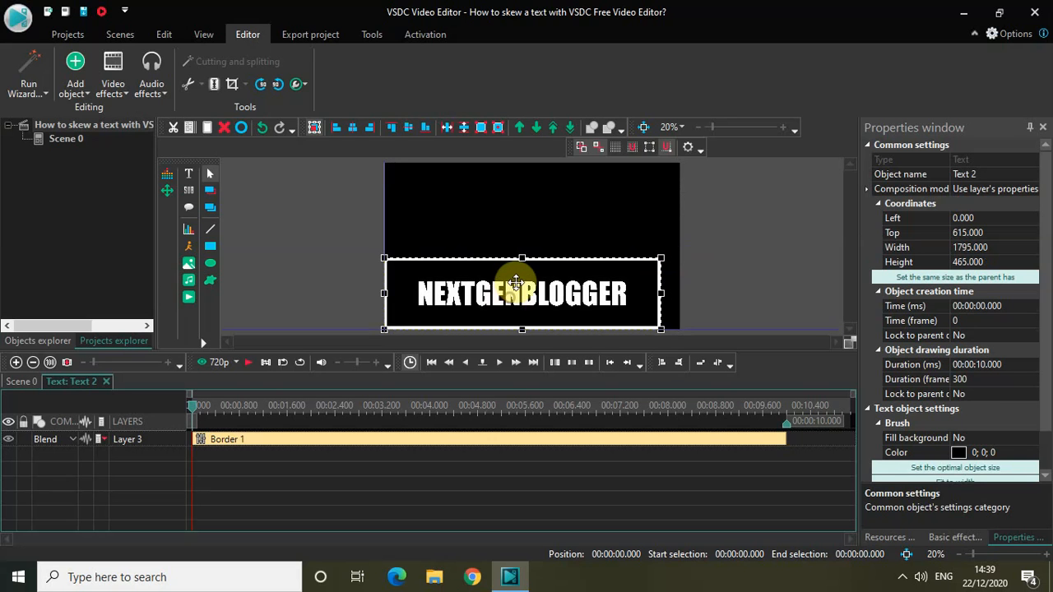
drag(521, 294, 530, 251)
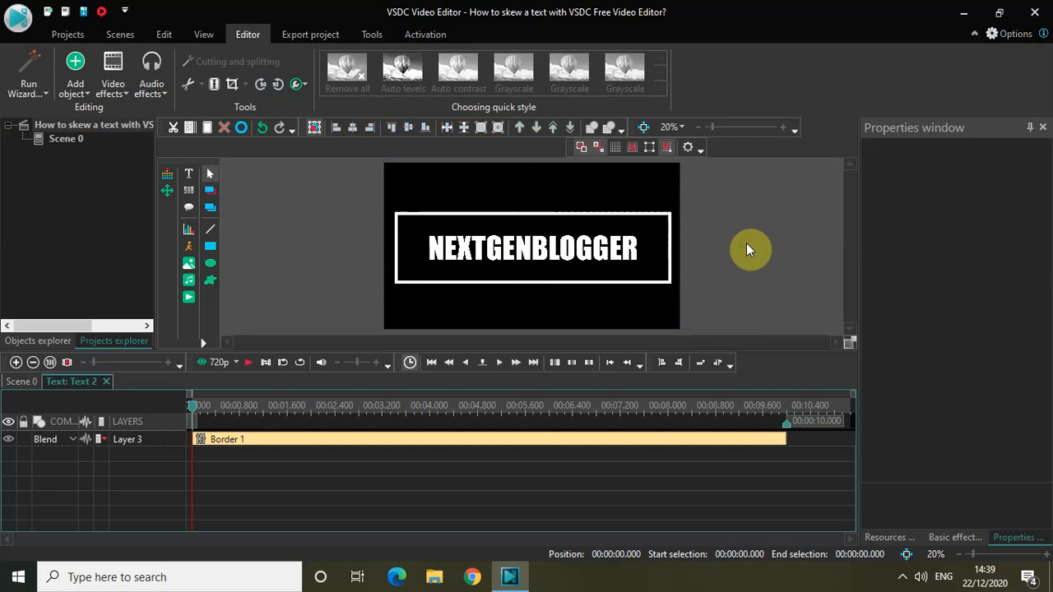
mouse_move(715, 345)
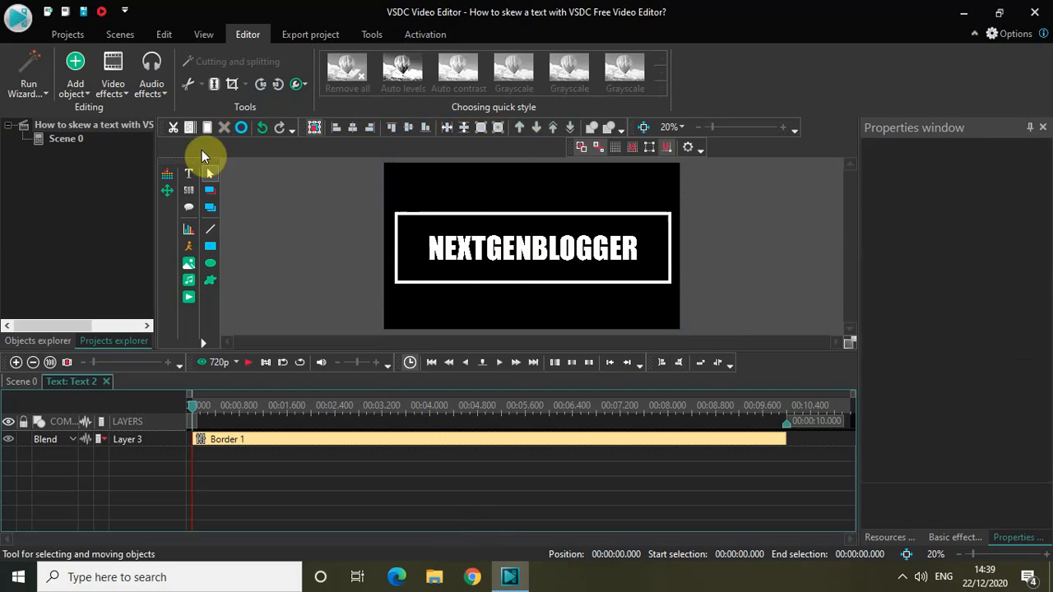
click(113, 74)
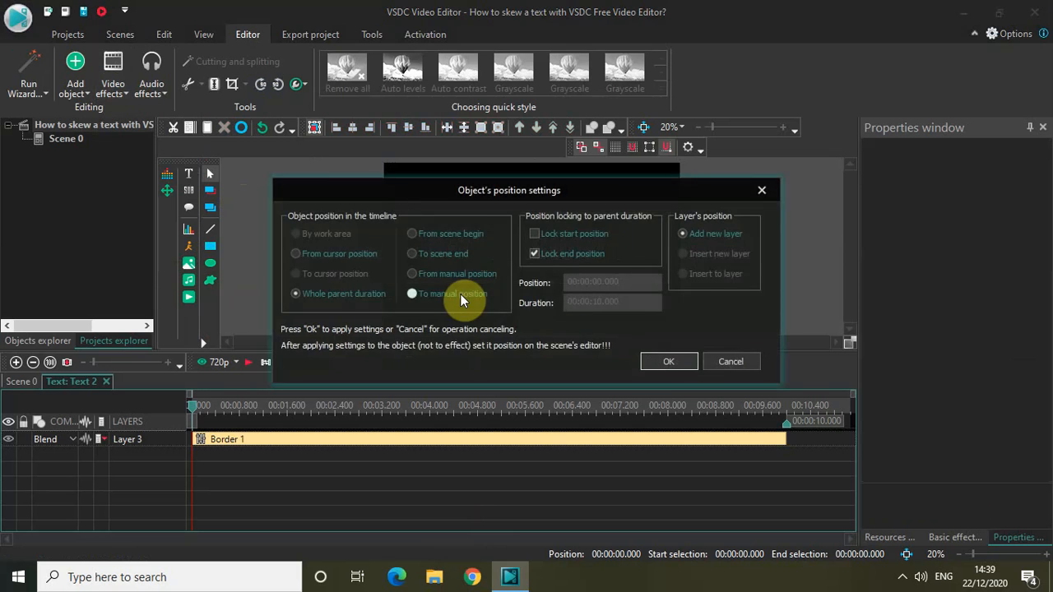
Step: Place Skew 1 and set its duration to 00:00:01.000
click(668, 361)
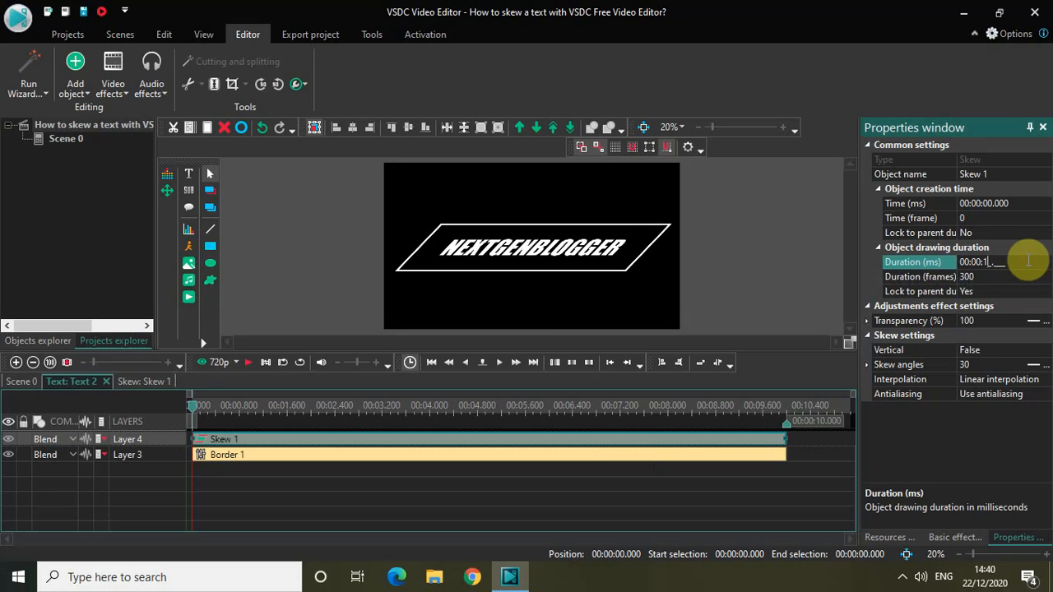
text(00:00:01.000)
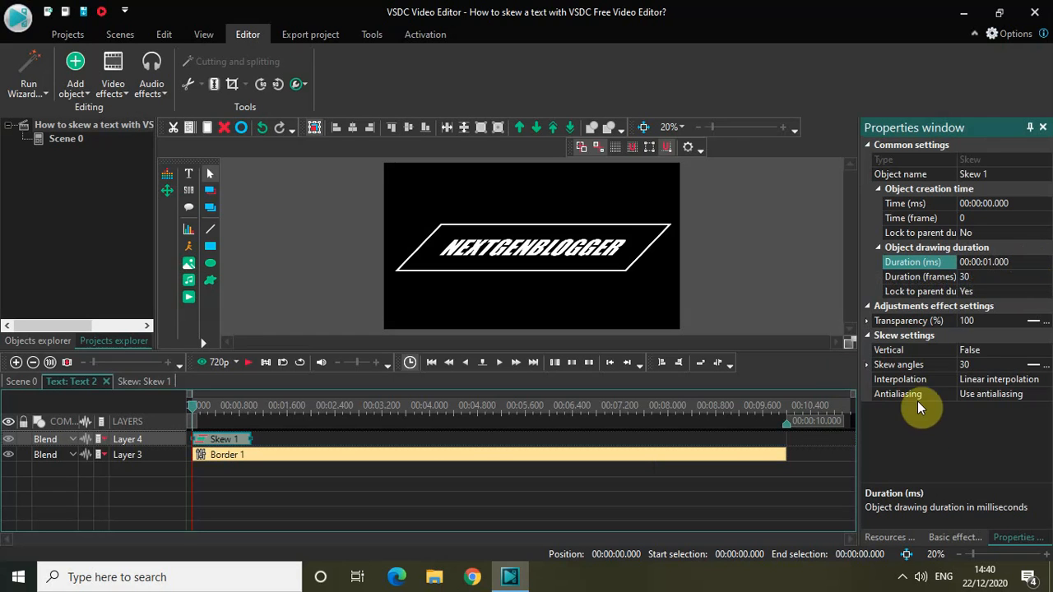
mouse_move(908, 353)
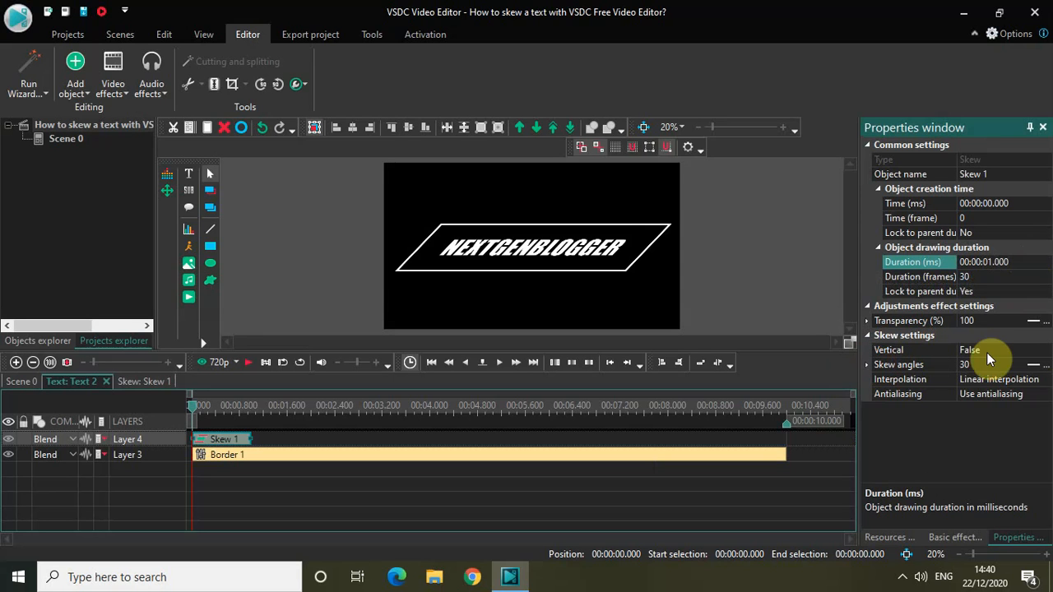
Step: Make Skew 1 vertical with skew angles 0;90
click(904, 349)
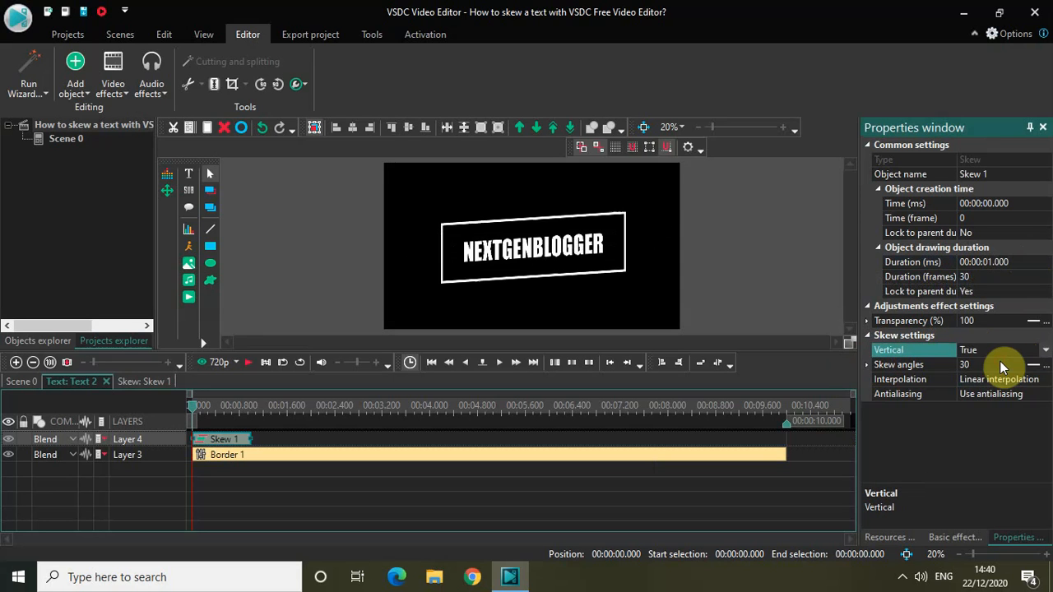
mouse_move(976, 367)
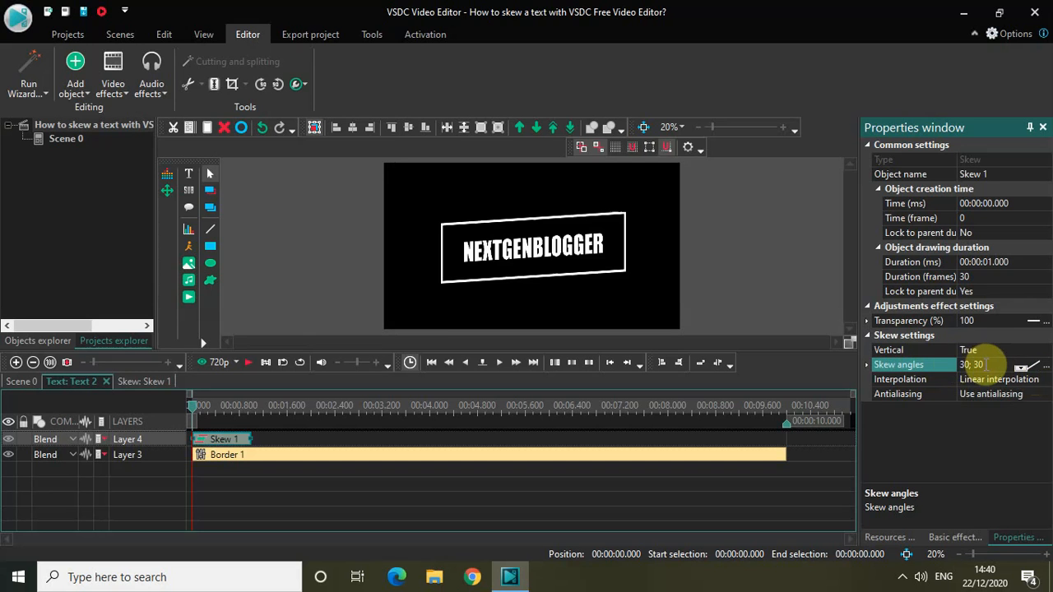
click(987, 364)
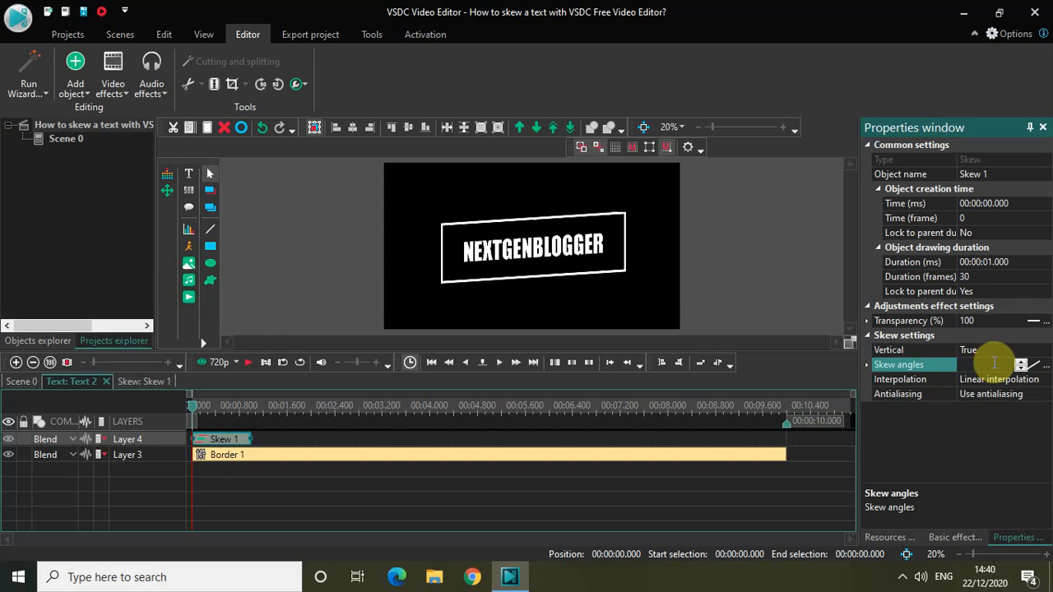
text(0;90)
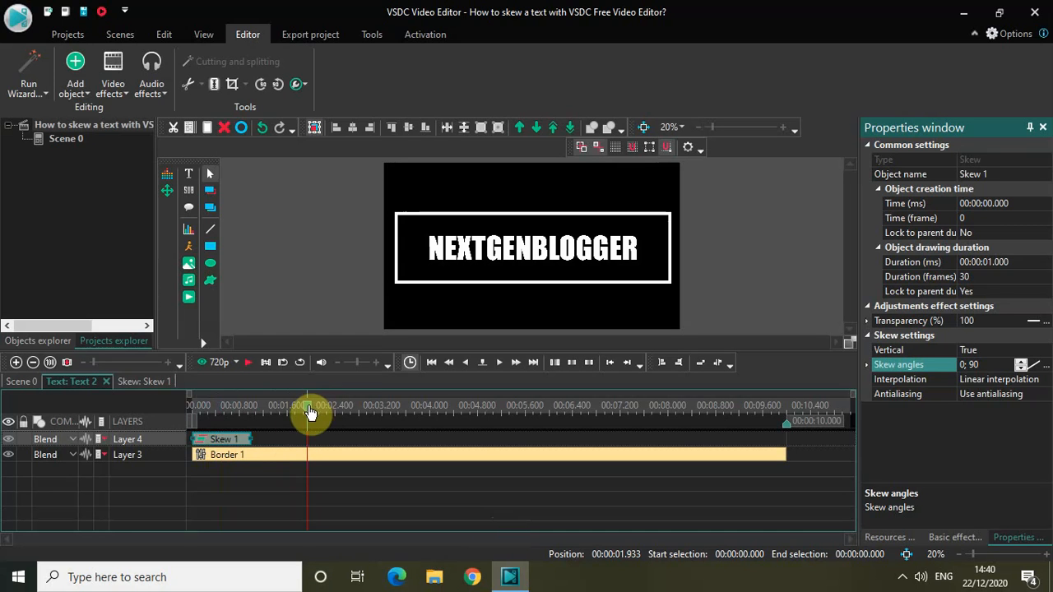
Step: Add a second Skew effect at the one-second playhead position
drag(310, 411, 253, 411)
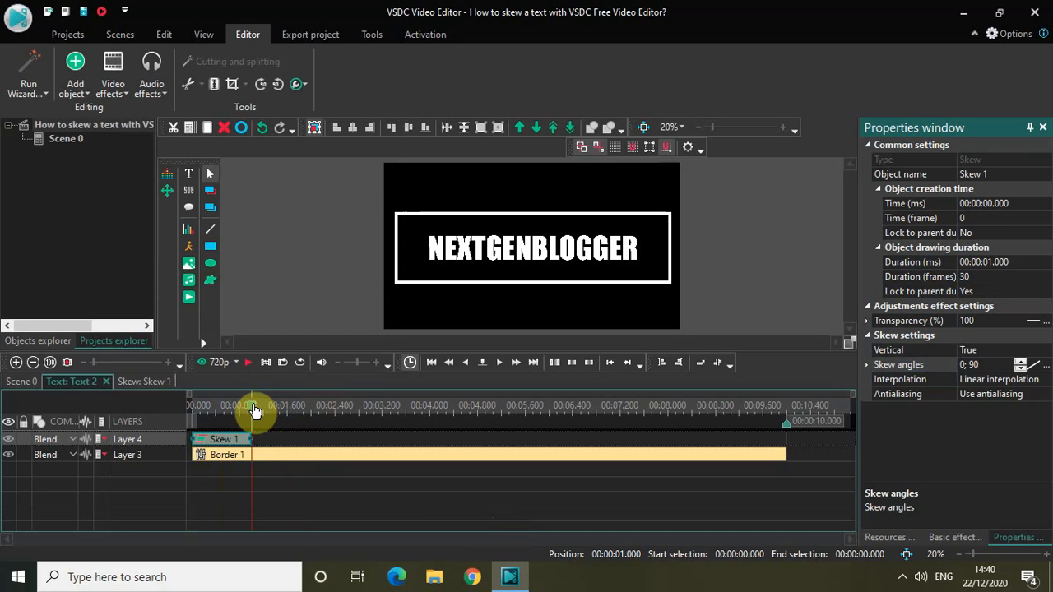
mouse_move(282, 256)
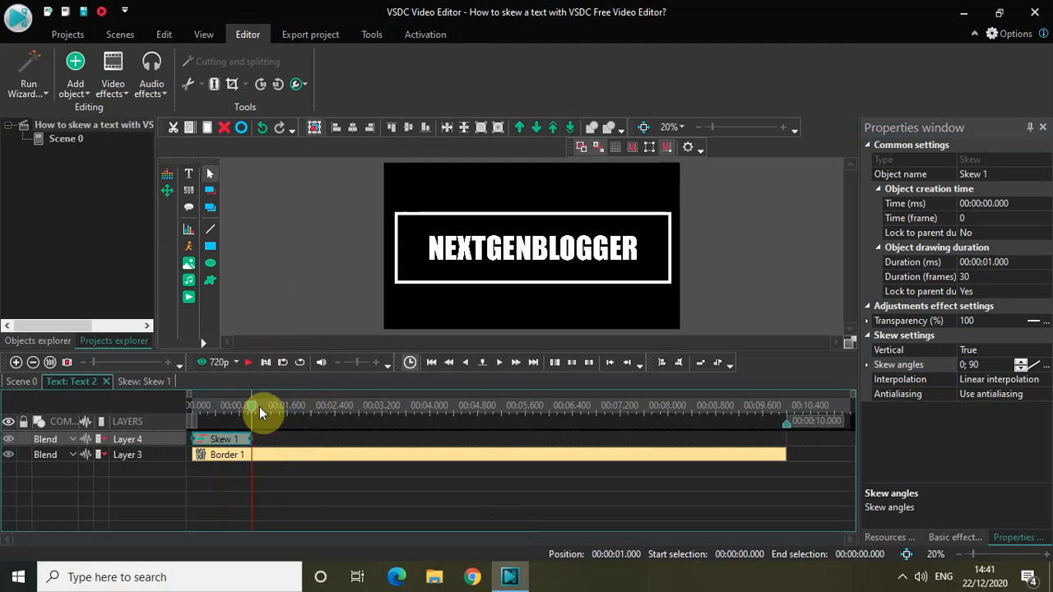
click(112, 74)
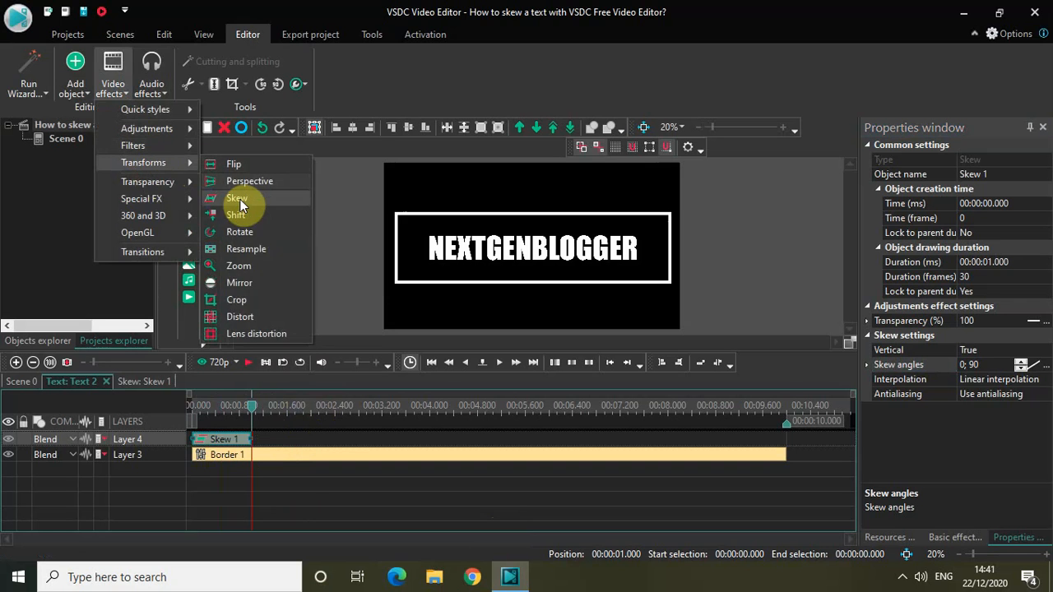
click(236, 197)
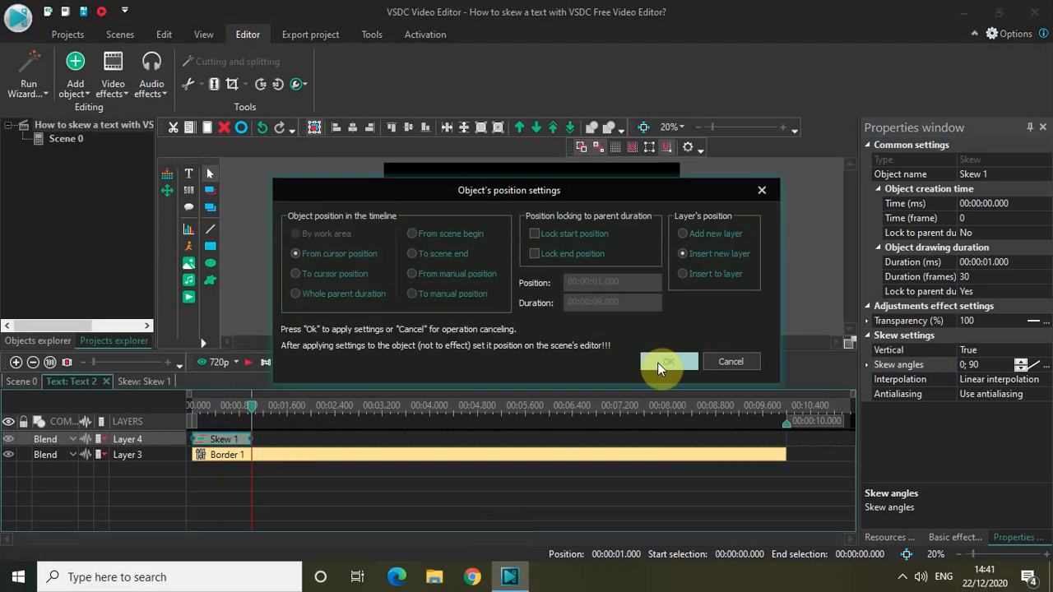
click(667, 361)
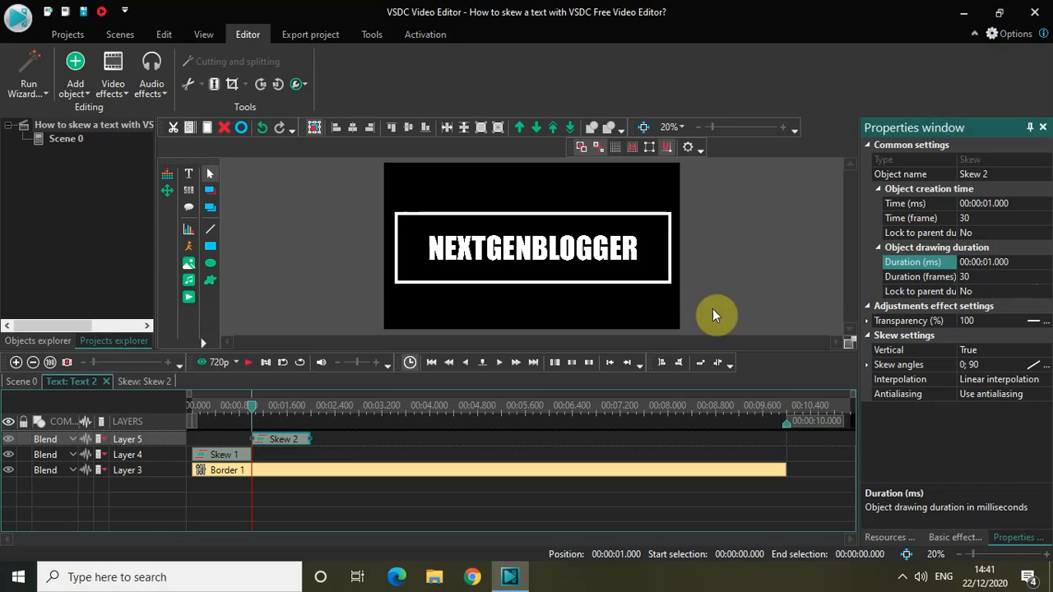
mouse_move(424, 445)
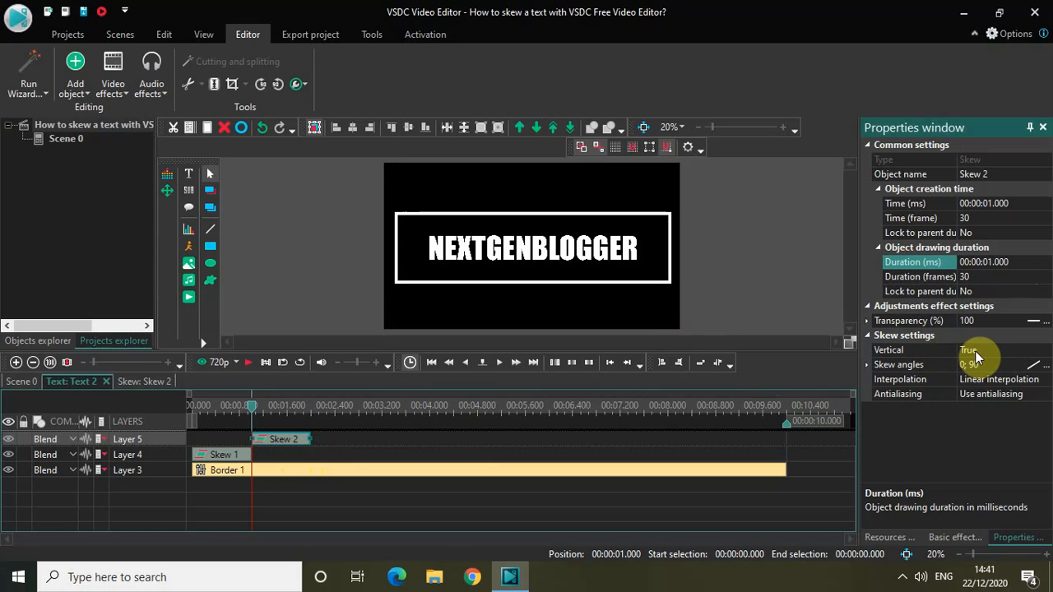
mouse_move(921, 371)
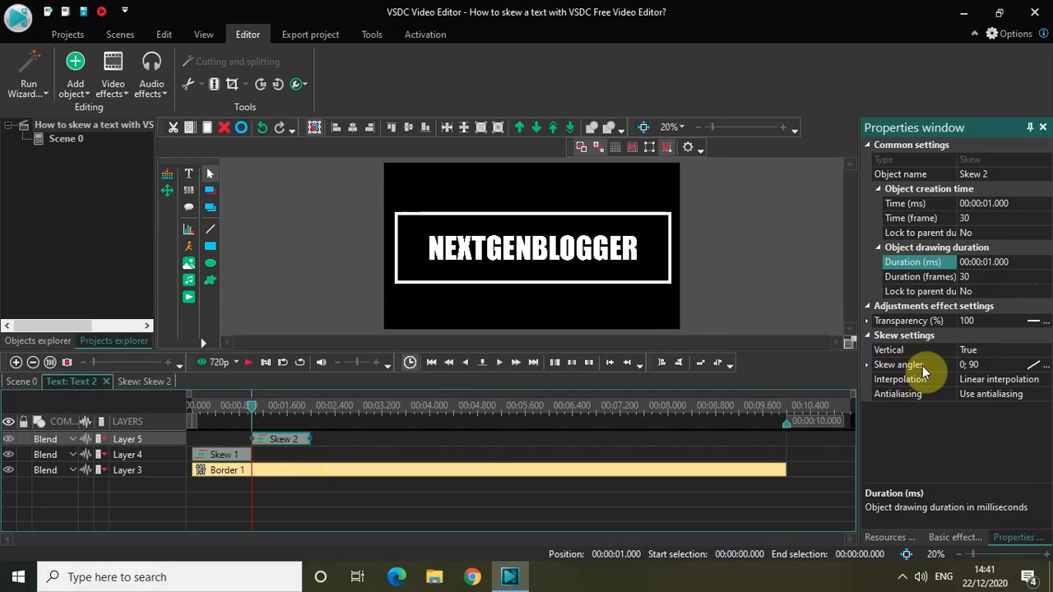
mouse_move(989, 378)
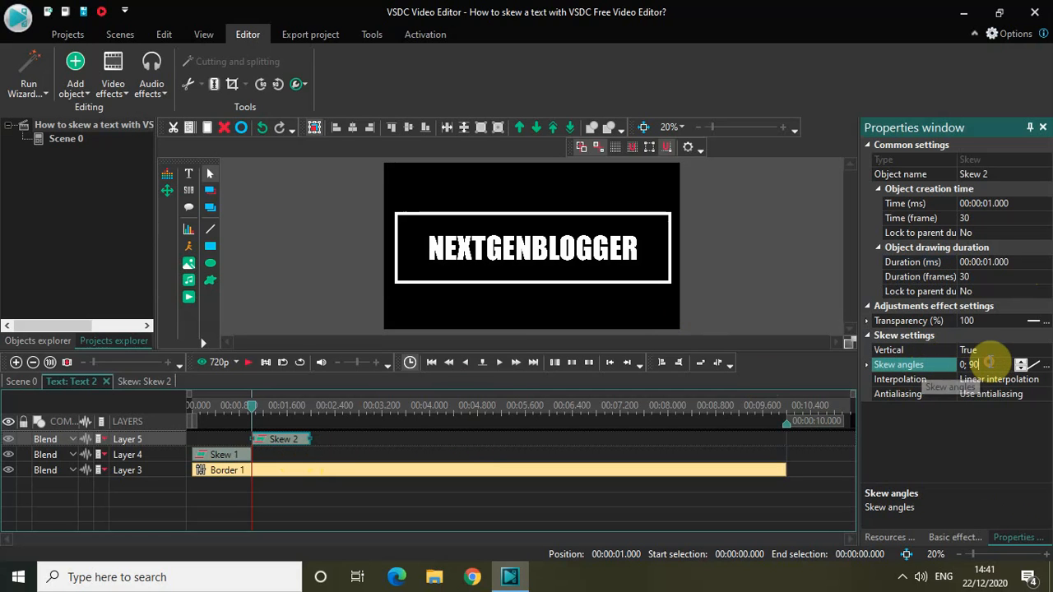
Step: Enter -90;0 as Skew 2's skew angles
click(983, 364)
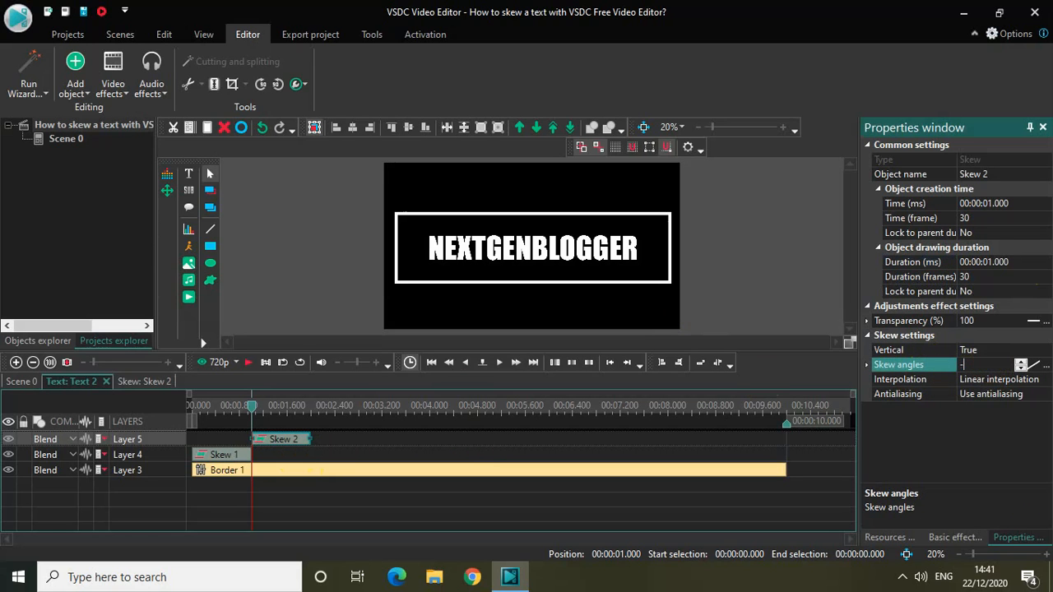
text(-90; 0)
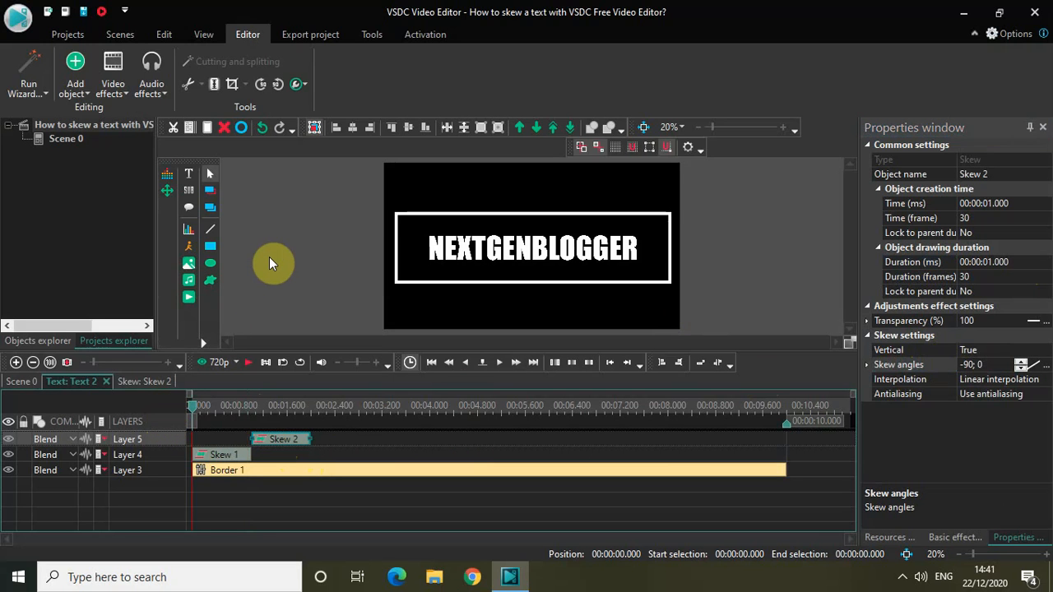
Step: Preview the animation and place Skew 2 on Layer 4 right after Skew 1
click(499, 363)
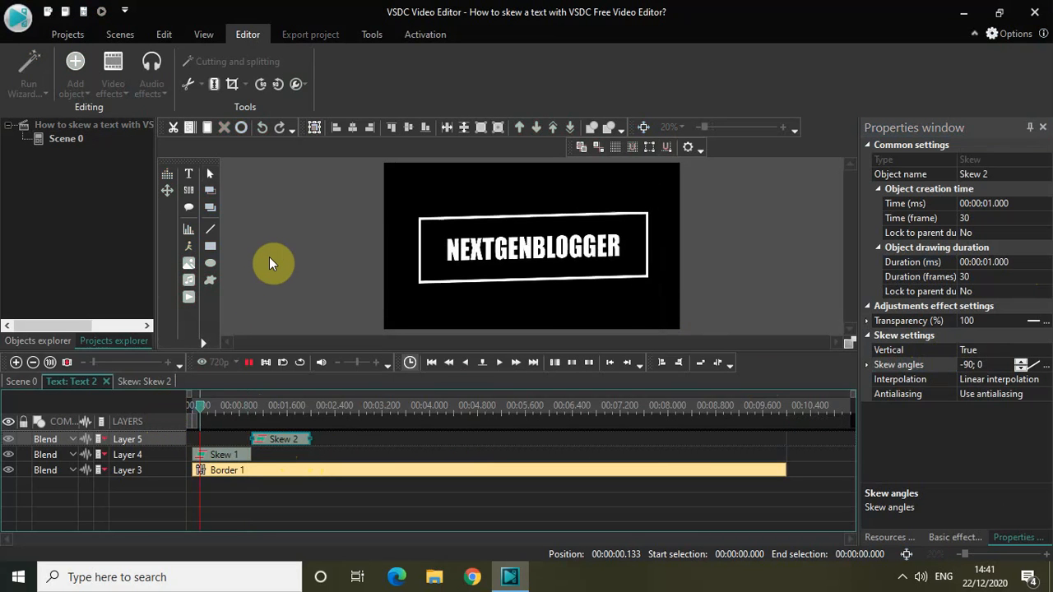
click(324, 406)
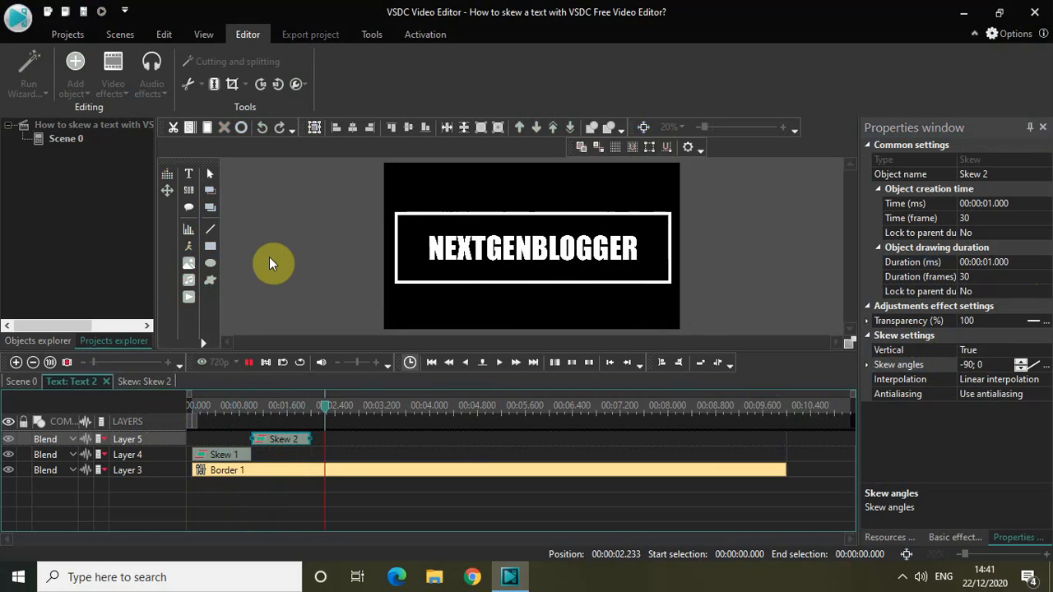
click(498, 362)
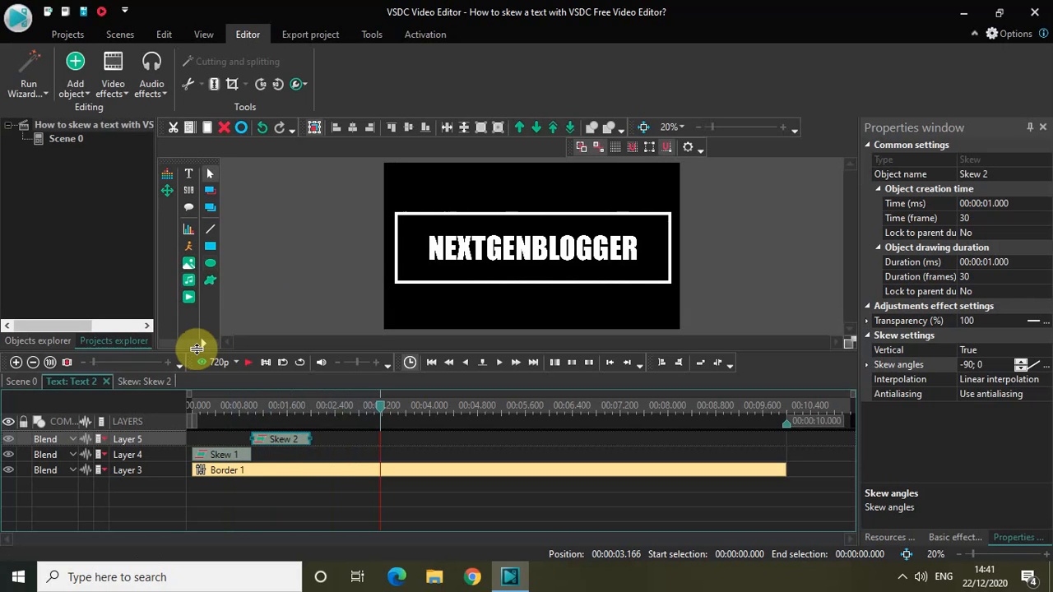
mouse_move(323, 320)
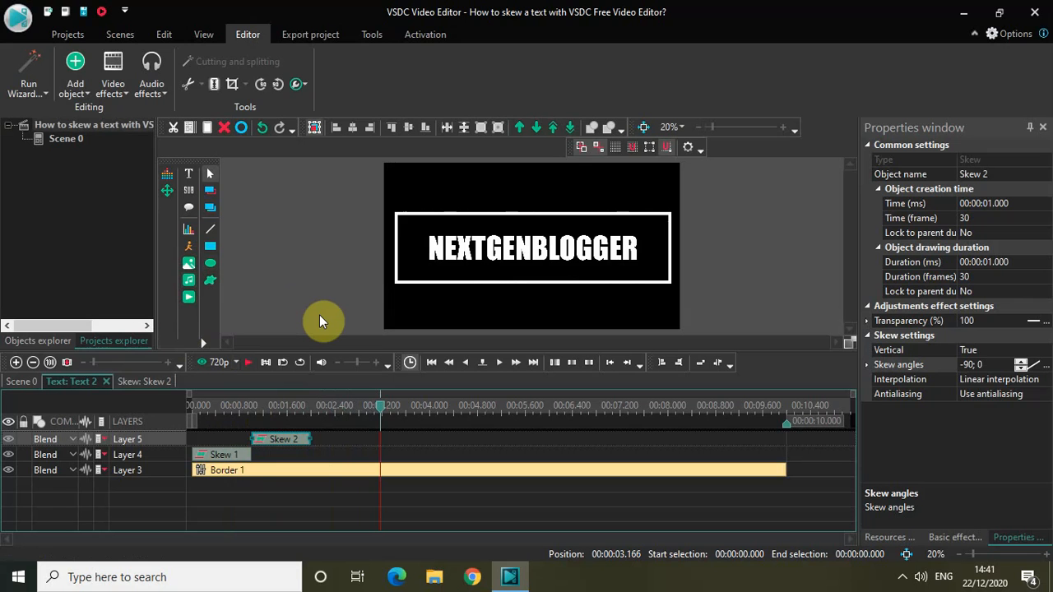
mouse_move(275, 454)
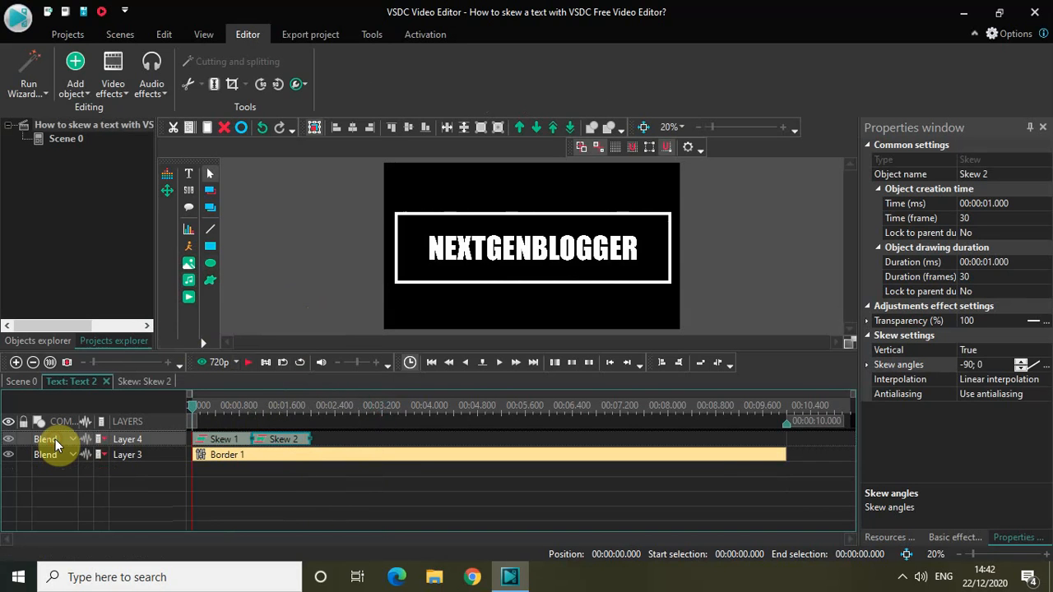
click(498, 362)
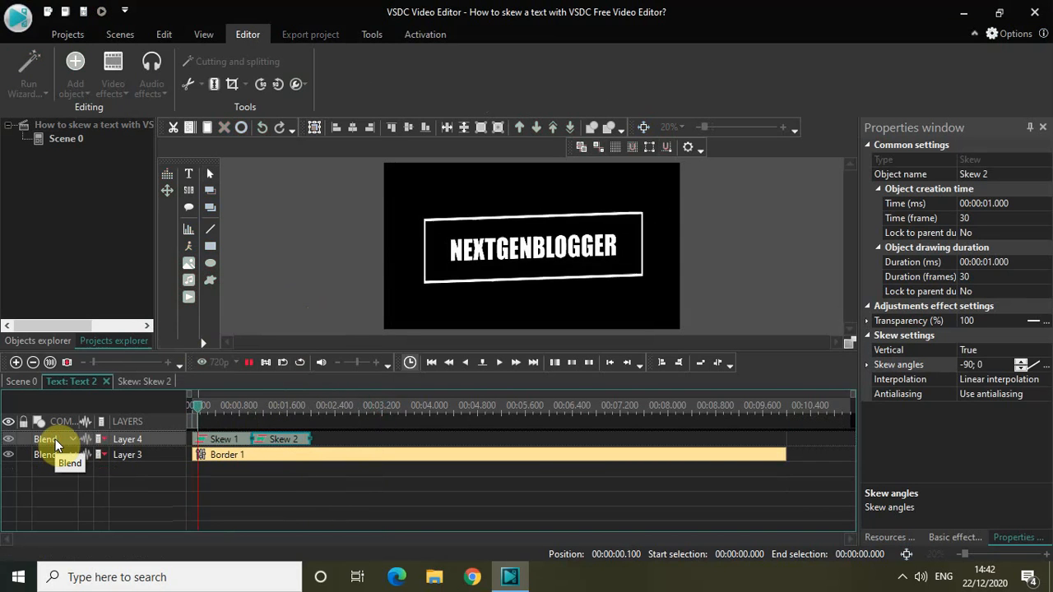
click(316, 404)
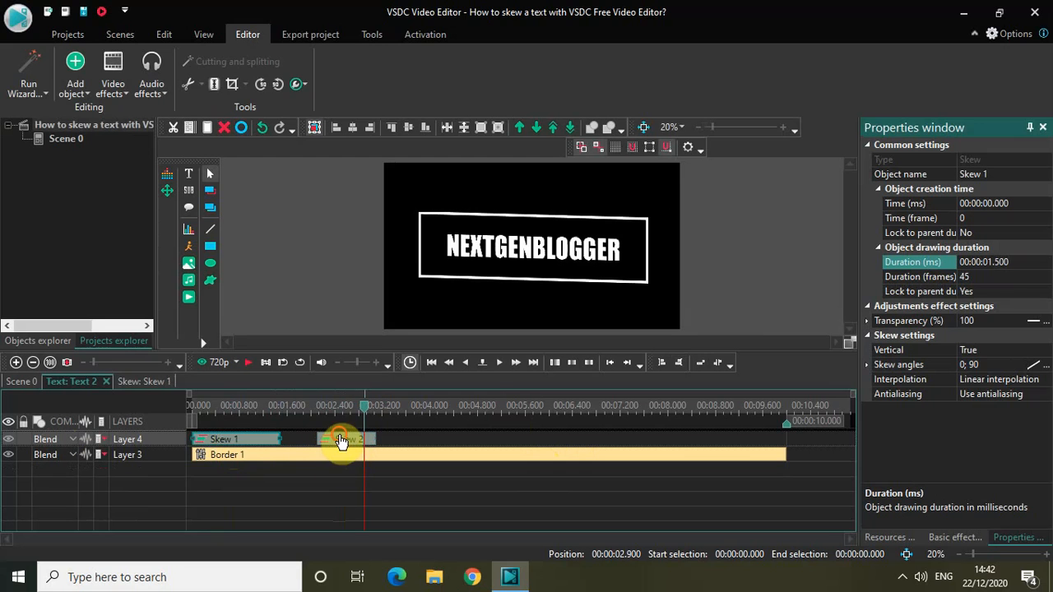
Step: Select the Skew 2 effect to give it a 1.5 s start and duration
click(341, 439)
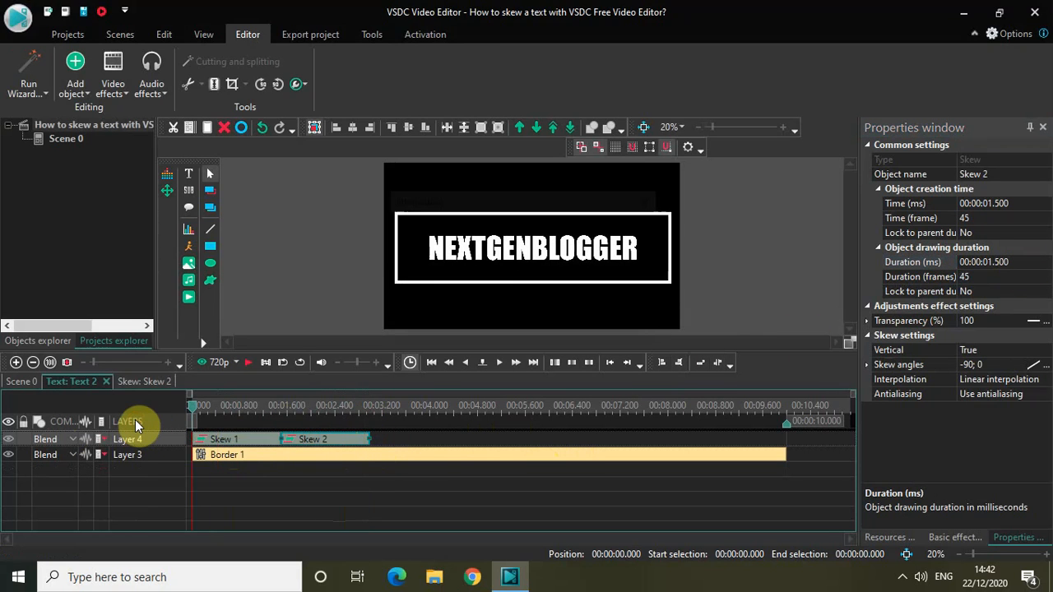
click(499, 362)
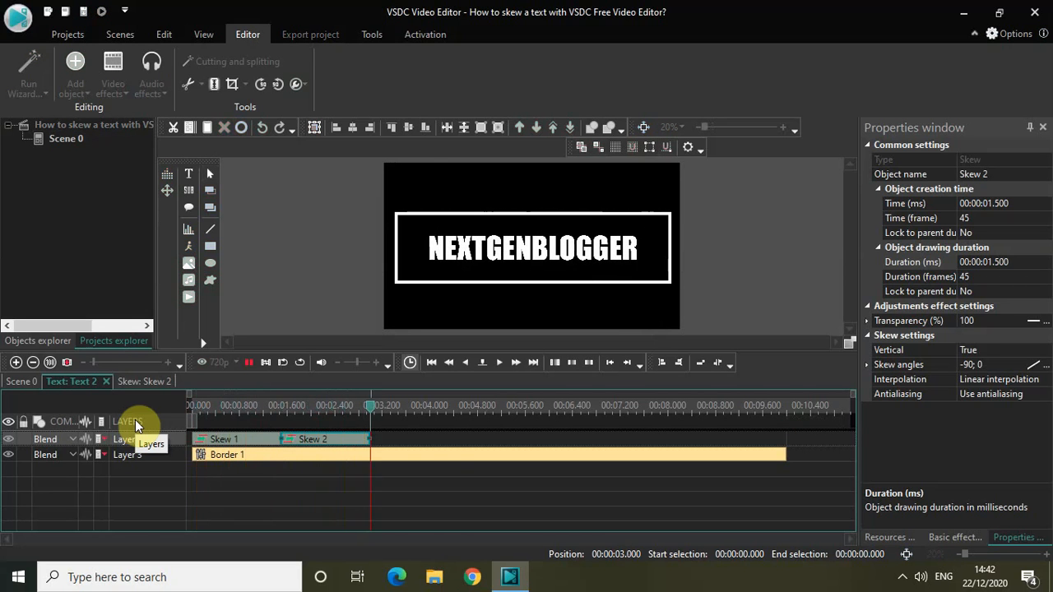
click(498, 362)
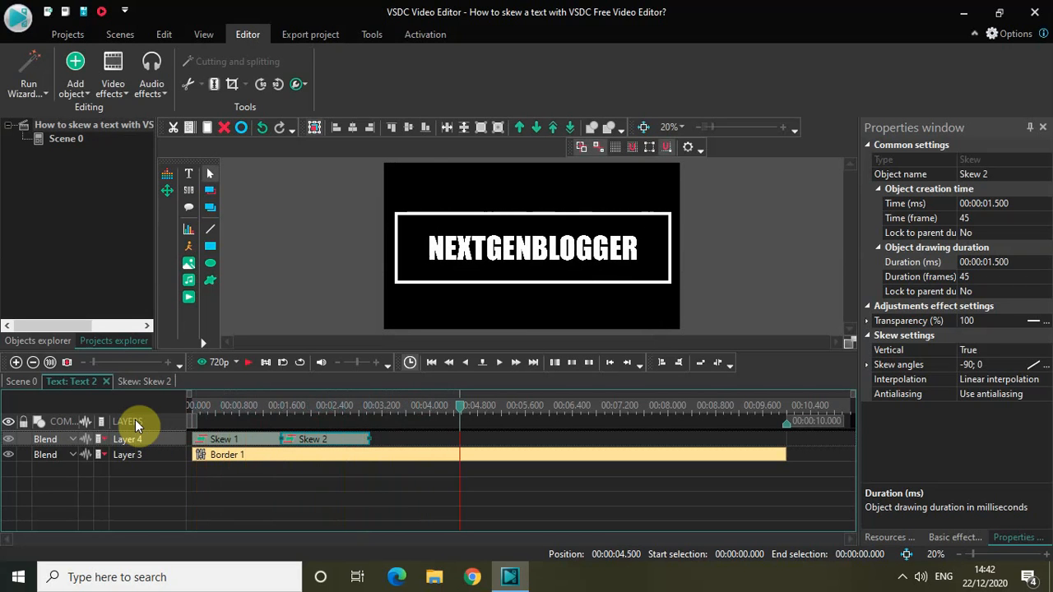